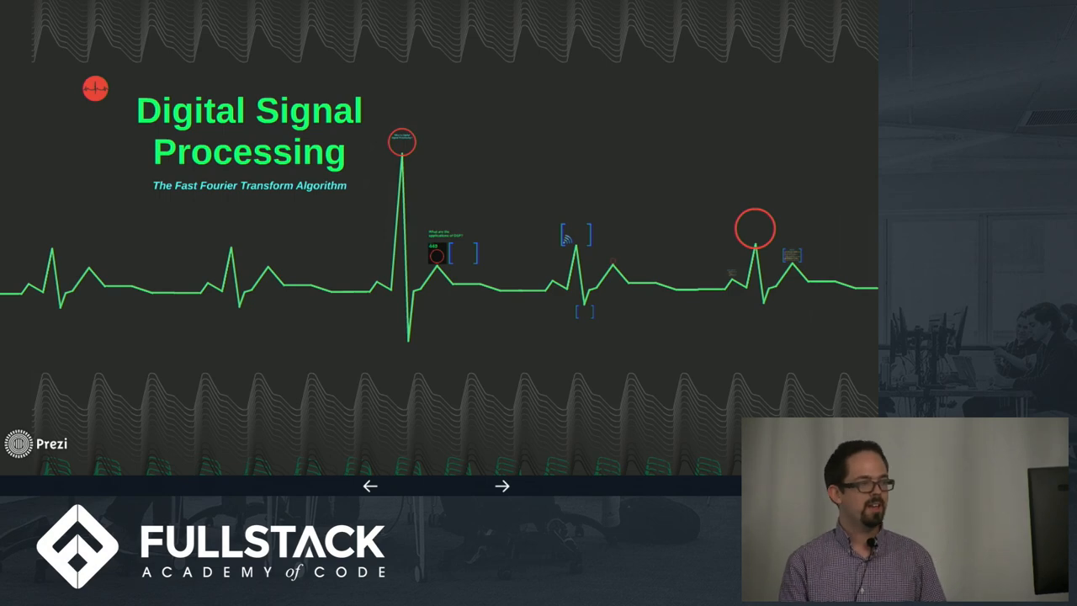
Leave the Prezi presentation so the FFT.js source can be shown in Atom
{"action": "left_click", "coordinate": [501, 484]}
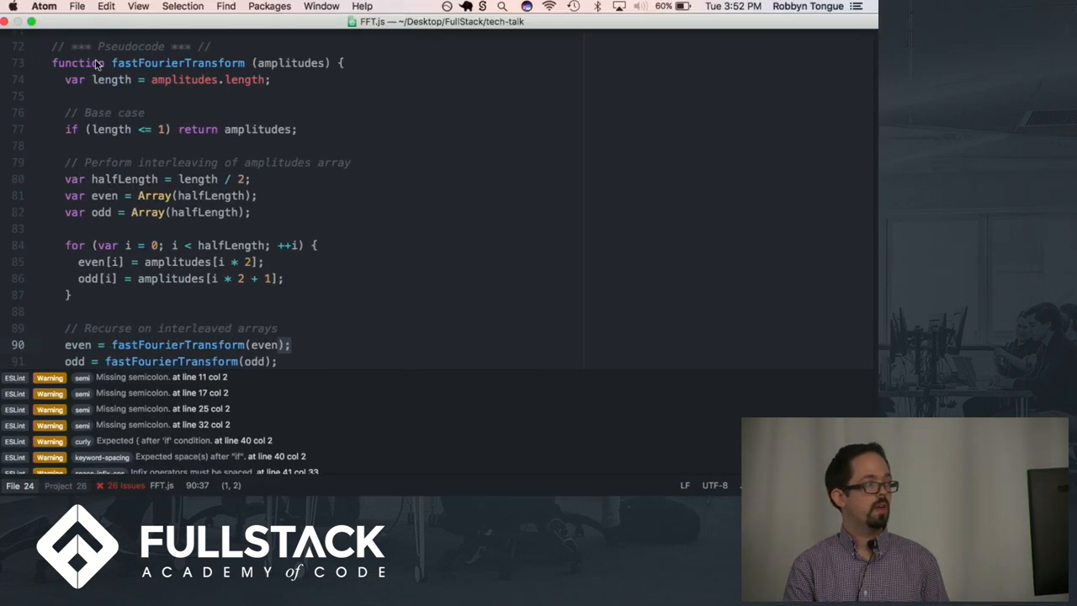
Switch to DFT.js showing the discreteFourierTransform sketch with complexExponential terms
{"action": "left_click", "coordinate": [98, 14]}
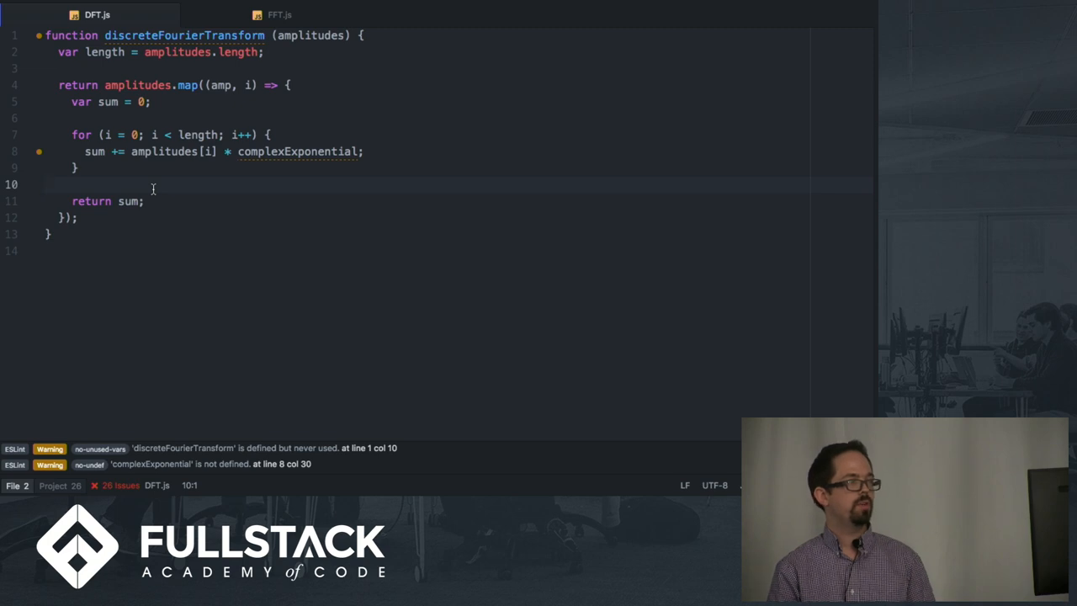
{"action": "mouse_move", "coordinate": [183, 33]}
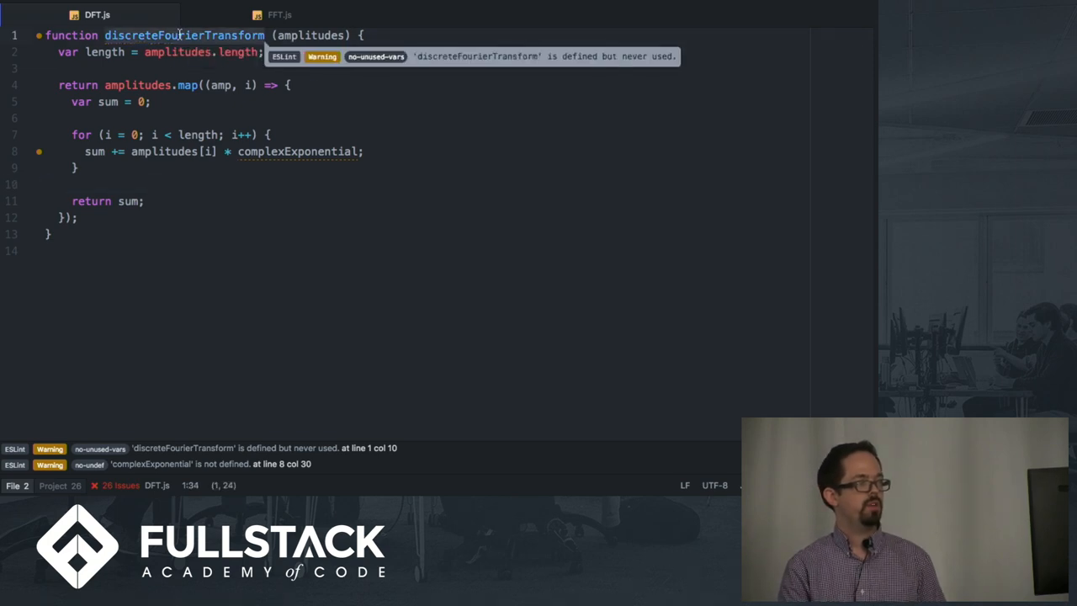
{"action": "mouse_move", "coordinate": [290, 138]}
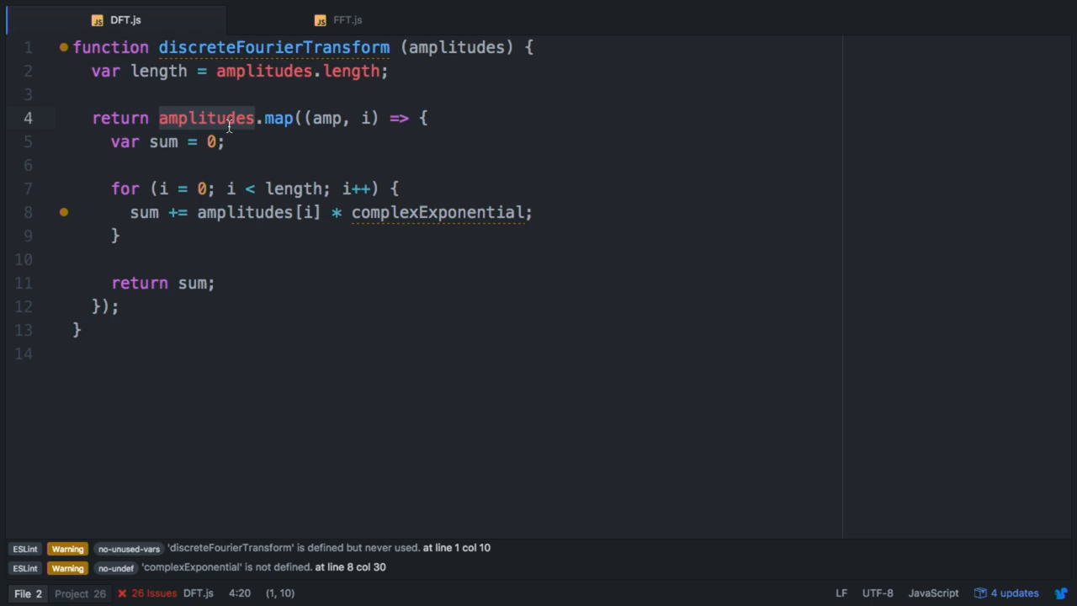
{"action": "mouse_move", "coordinate": [462, 323]}
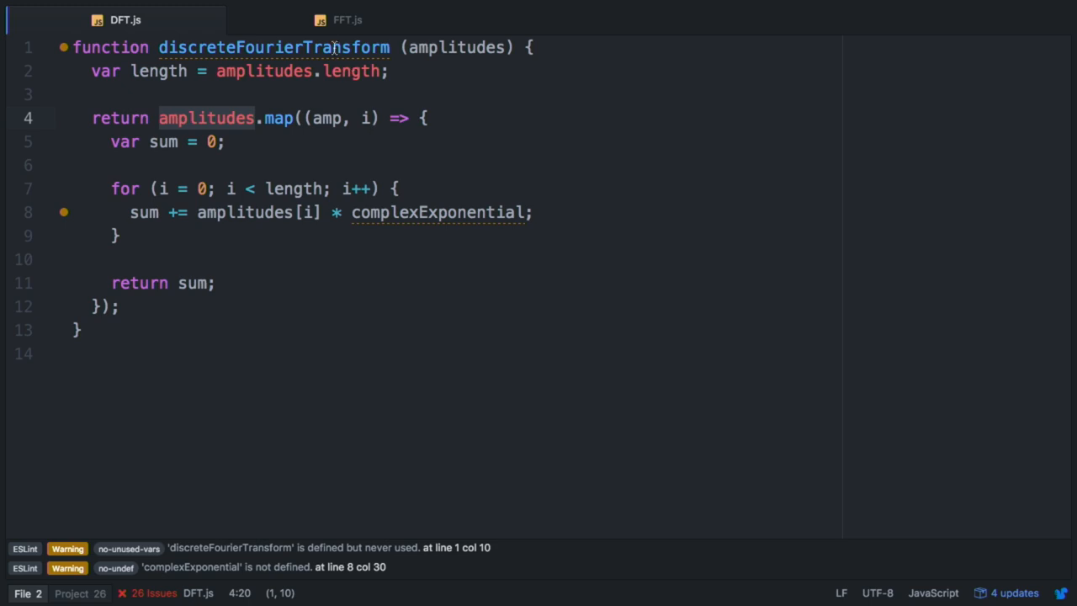
Return to FFT.js and review fastFourierTransform splitting amplitudes into even and odd arrays
{"action": "left_click", "coordinate": [347, 20]}
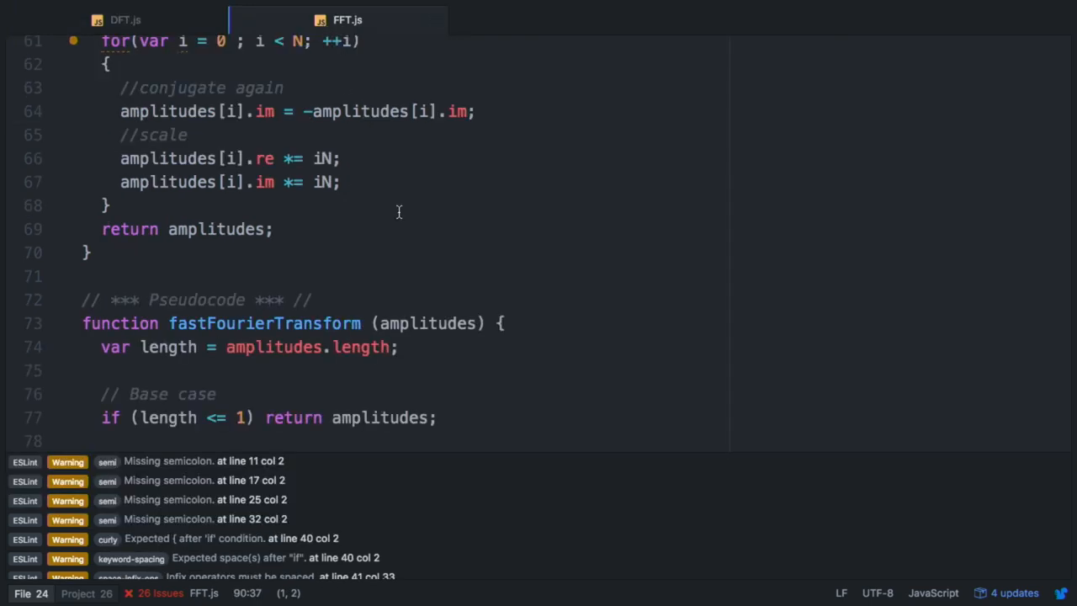
{"action": "scroll", "scroll_direction": "up", "scroll_amount": 3}
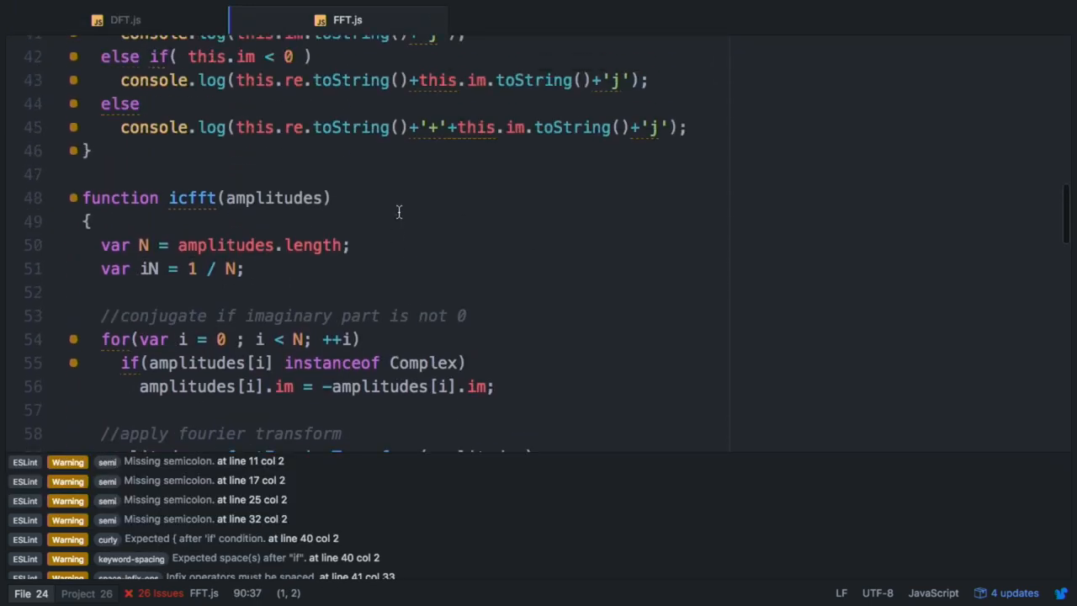
{"action": "scroll", "scroll_direction": "down", "scroll_amount": 3}
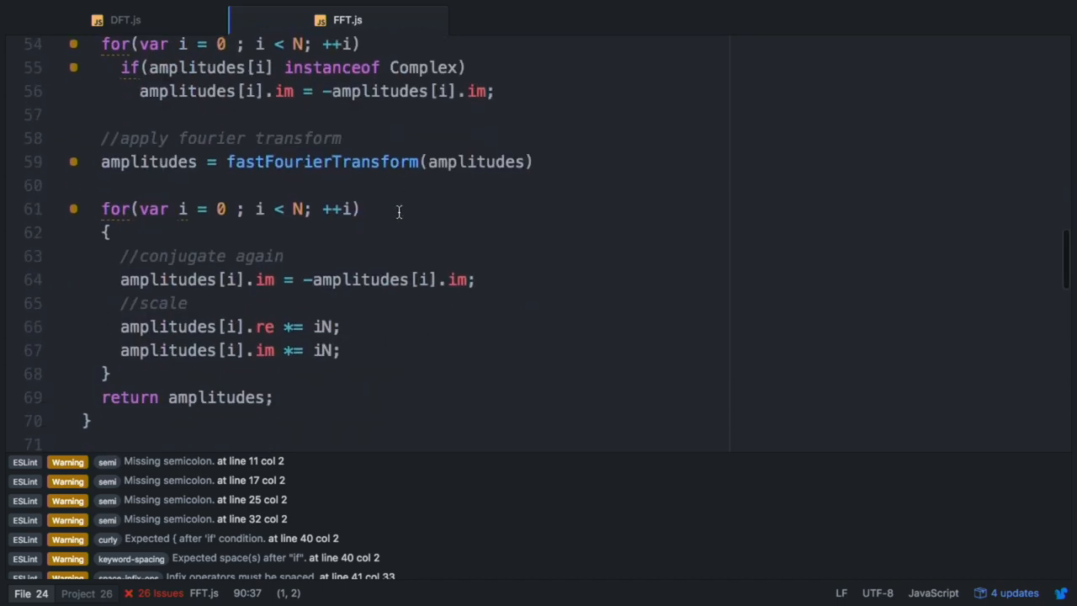
{"action": "scroll", "scroll_direction": "down", "scroll_amount": 3}
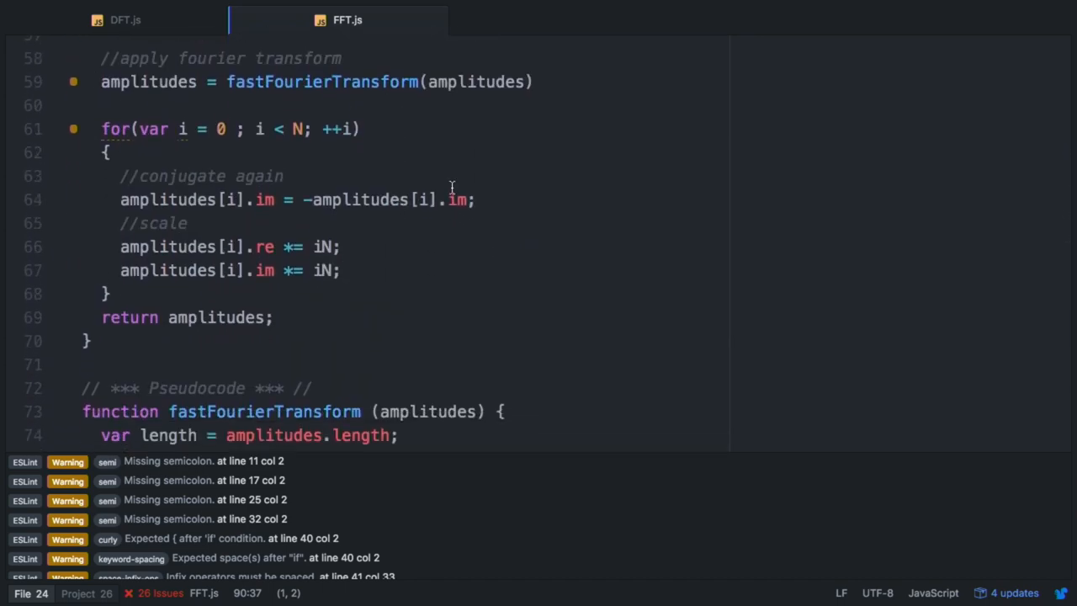
{"action": "scroll", "scroll_direction": "up", "scroll_amount": 3}
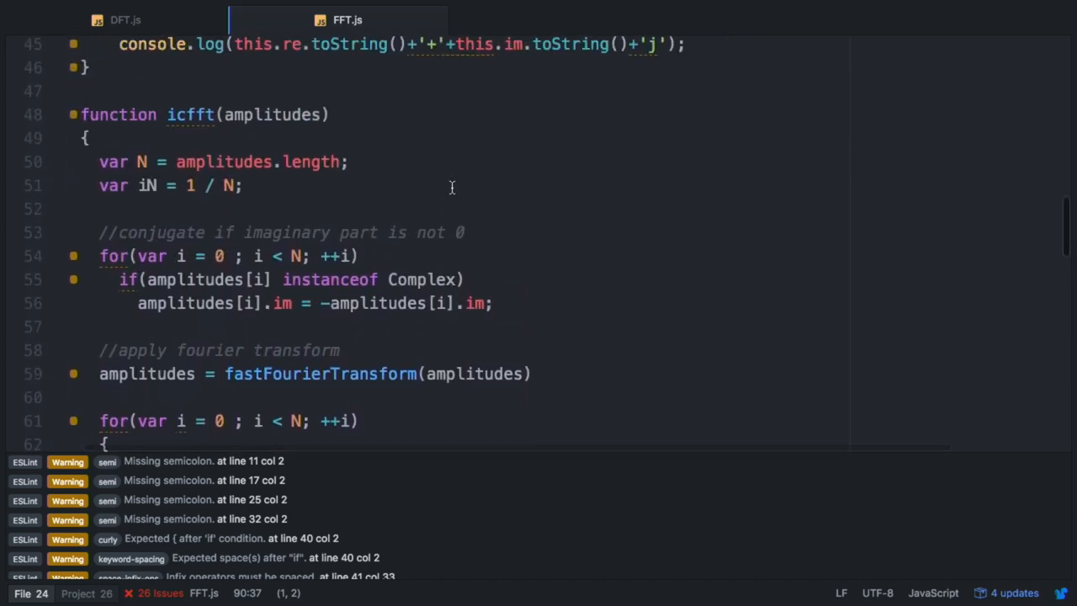
{"action": "scroll", "scroll_direction": "down", "scroll_amount": 3}
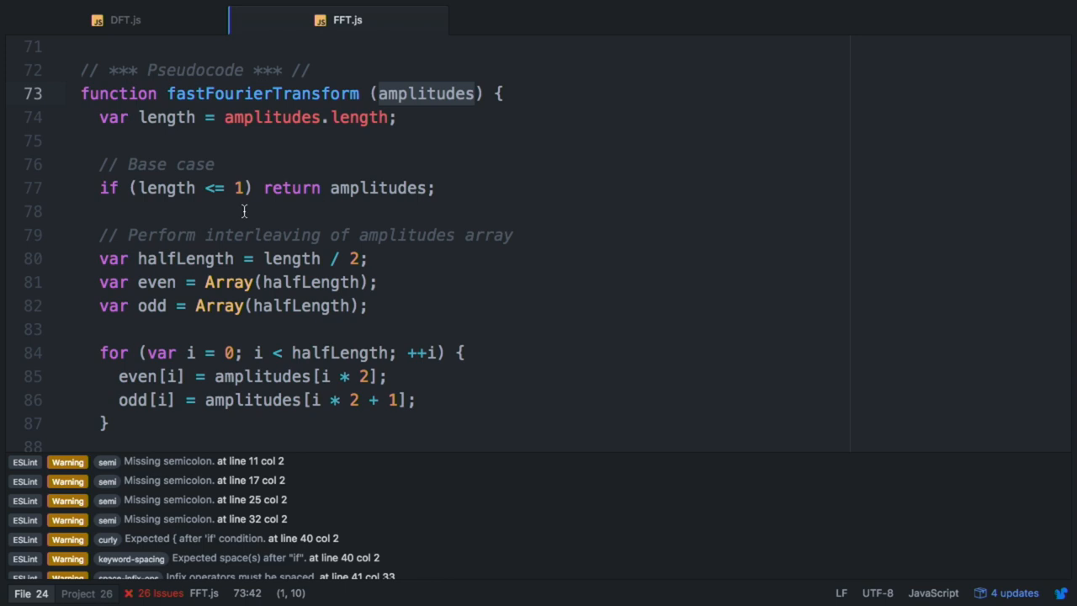
{"action": "mouse_move", "coordinate": [105, 172]}
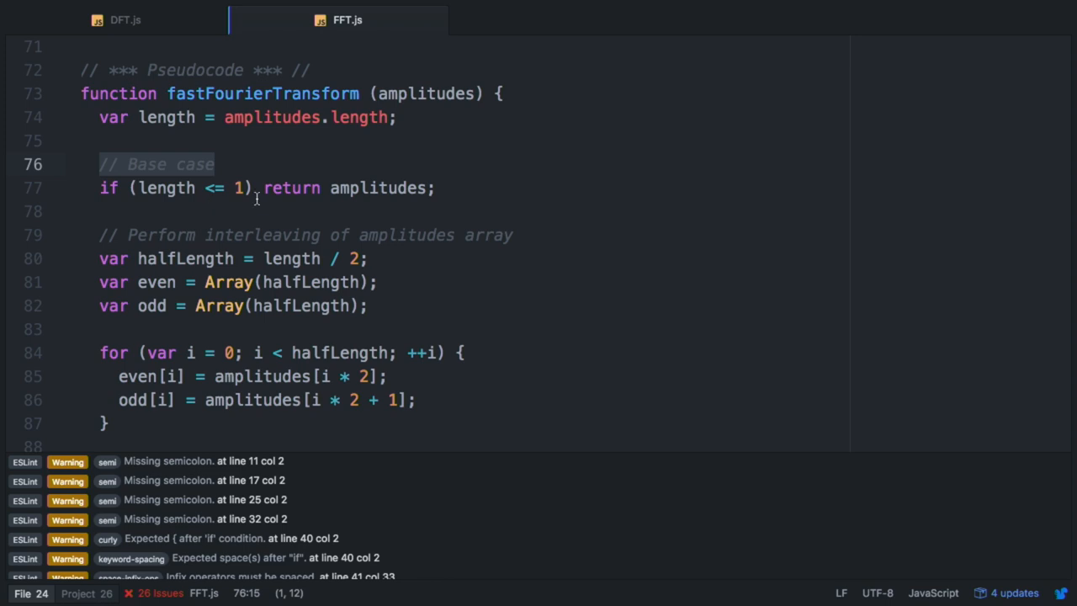
{"action": "scroll", "scroll_direction": "down", "scroll_amount": 3}
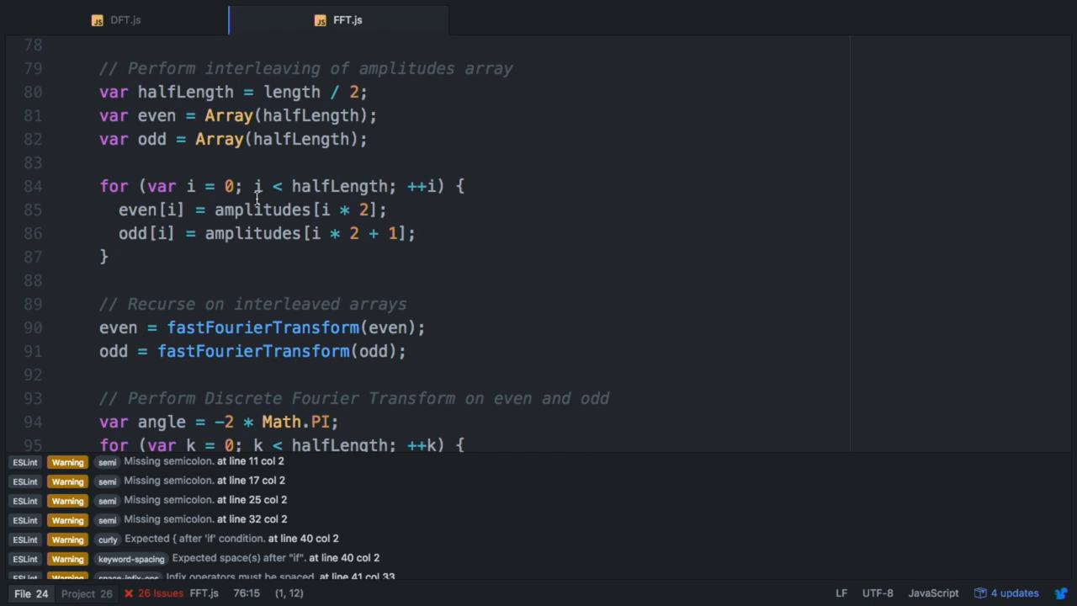
{"action": "mouse_move", "coordinate": [186, 138]}
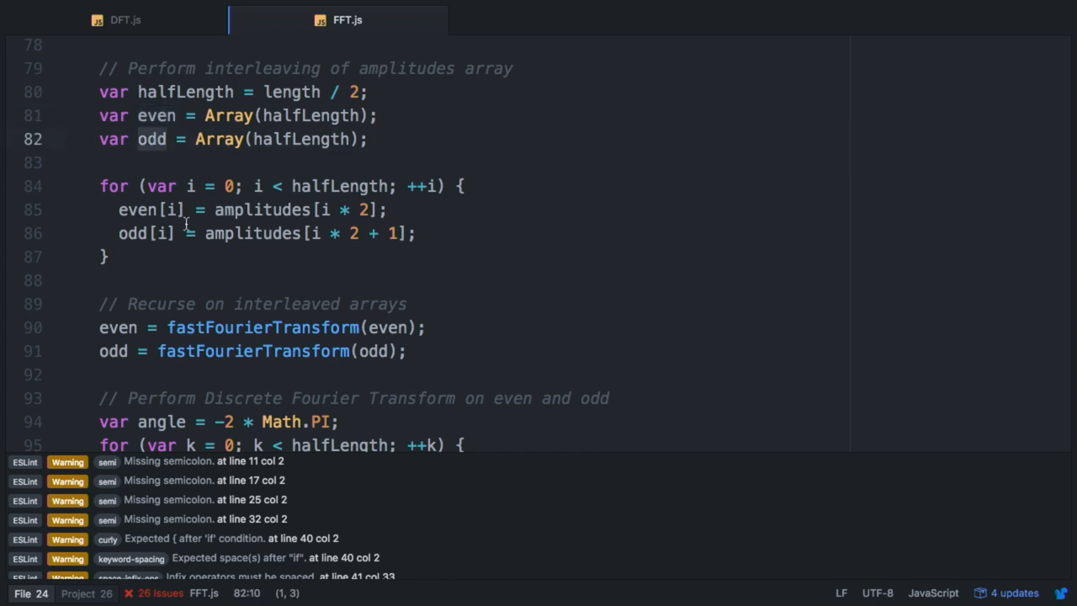
{"action": "scroll", "scroll_direction": "down", "scroll_amount": 3}
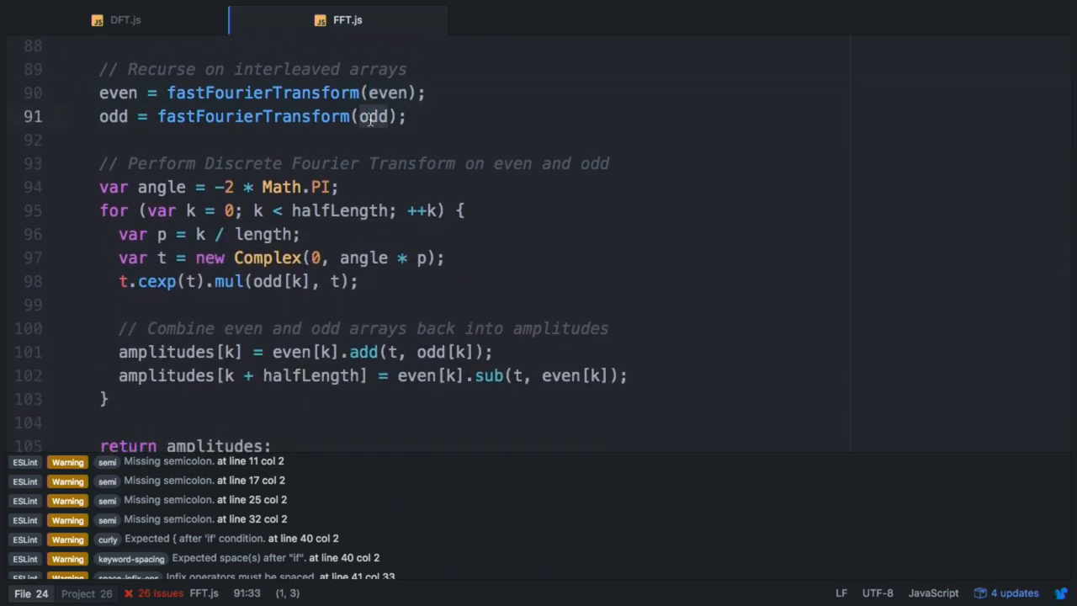
{"action": "scroll", "scroll_direction": "down", "scroll_amount": 3}
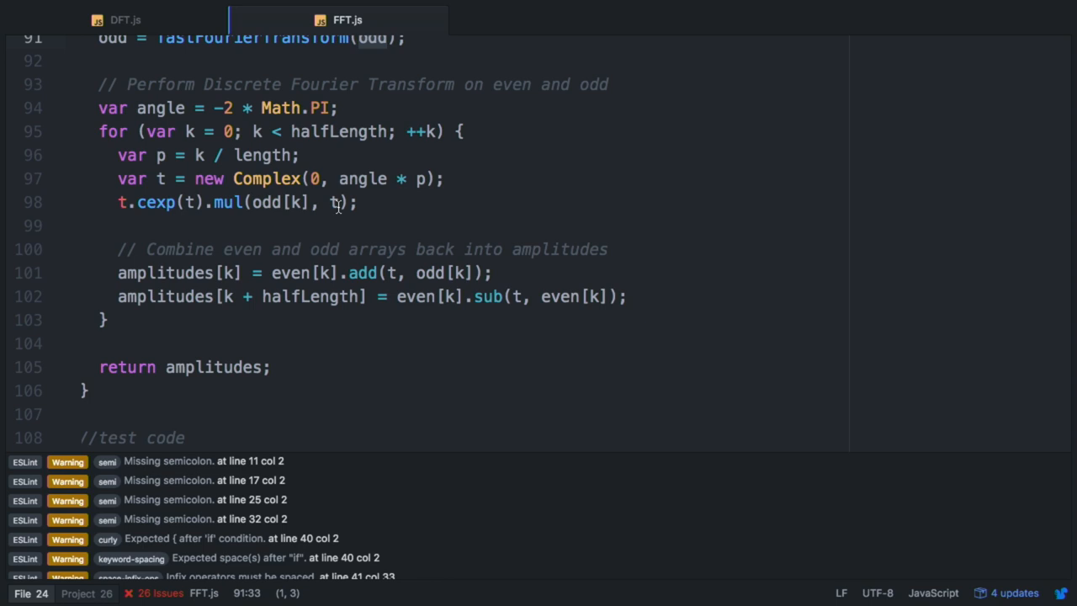
{"action": "scroll", "scroll_direction": "down", "scroll_amount": 3}
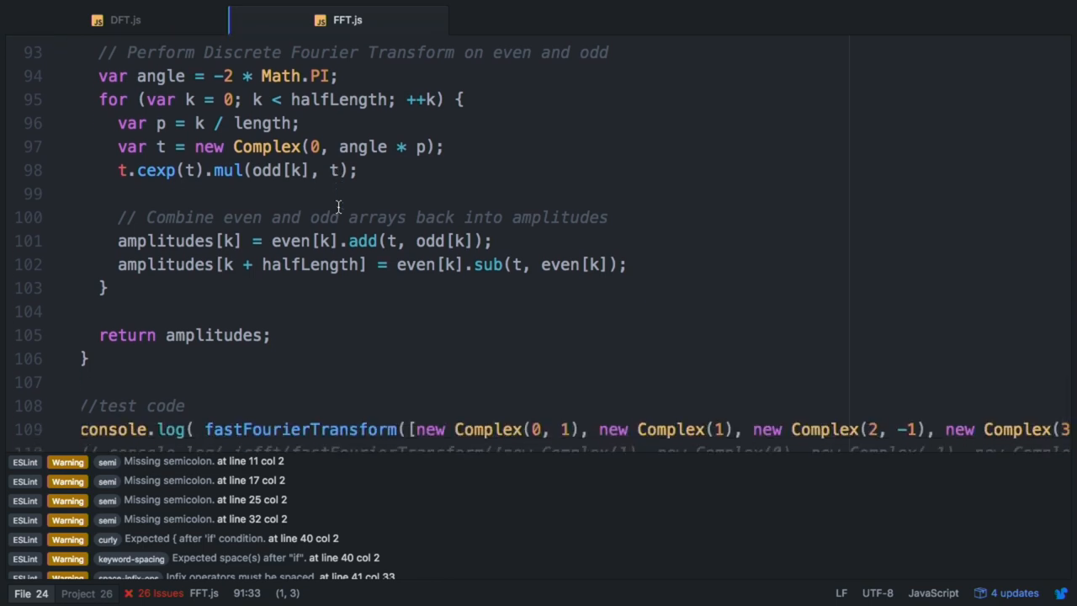
{"action": "mouse_move", "coordinate": [396, 264]}
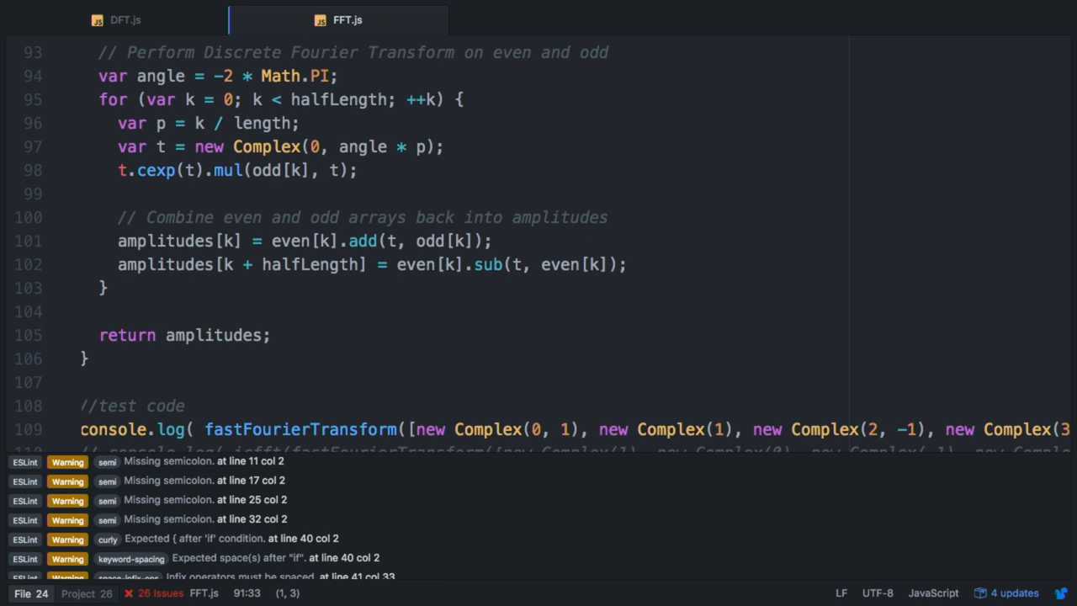
{"action": "mouse_move", "coordinate": [657, 596]}
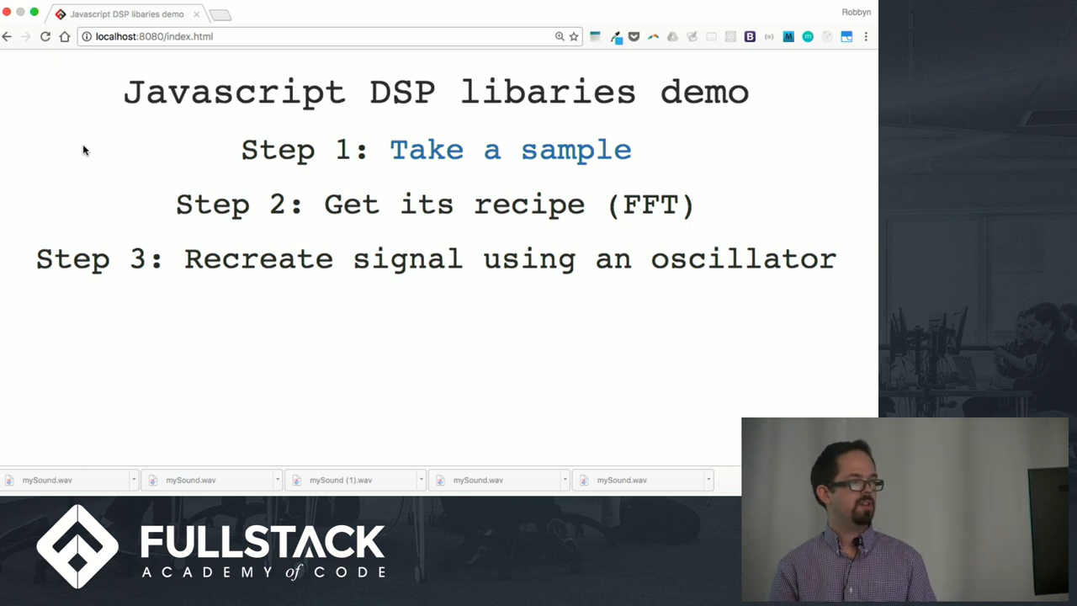
{"action": "mouse_move", "coordinate": [608, 272]}
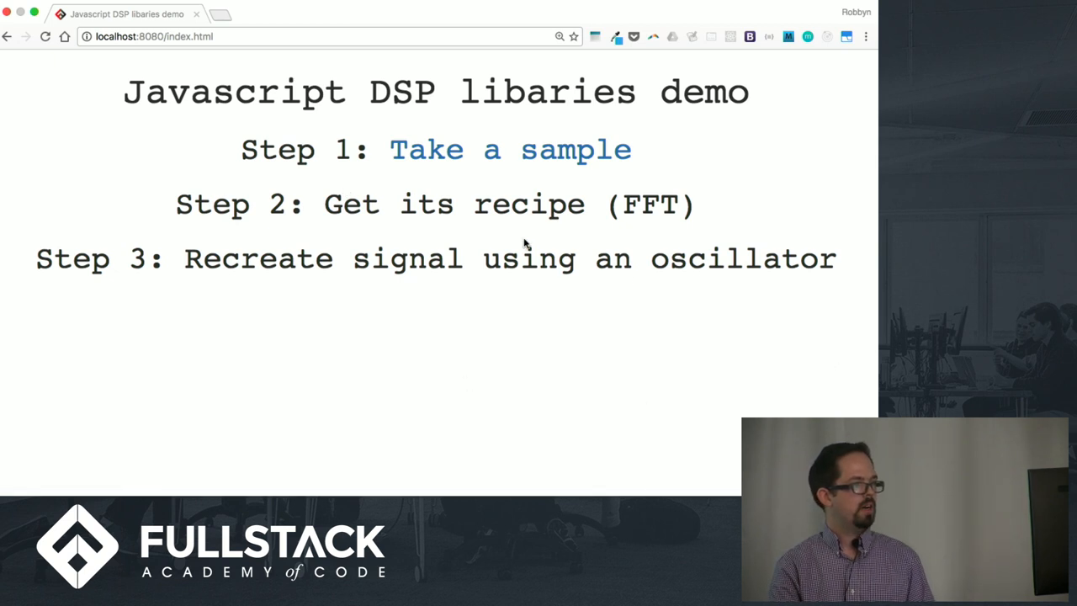
{"action": "mouse_move", "coordinate": [485, 217]}
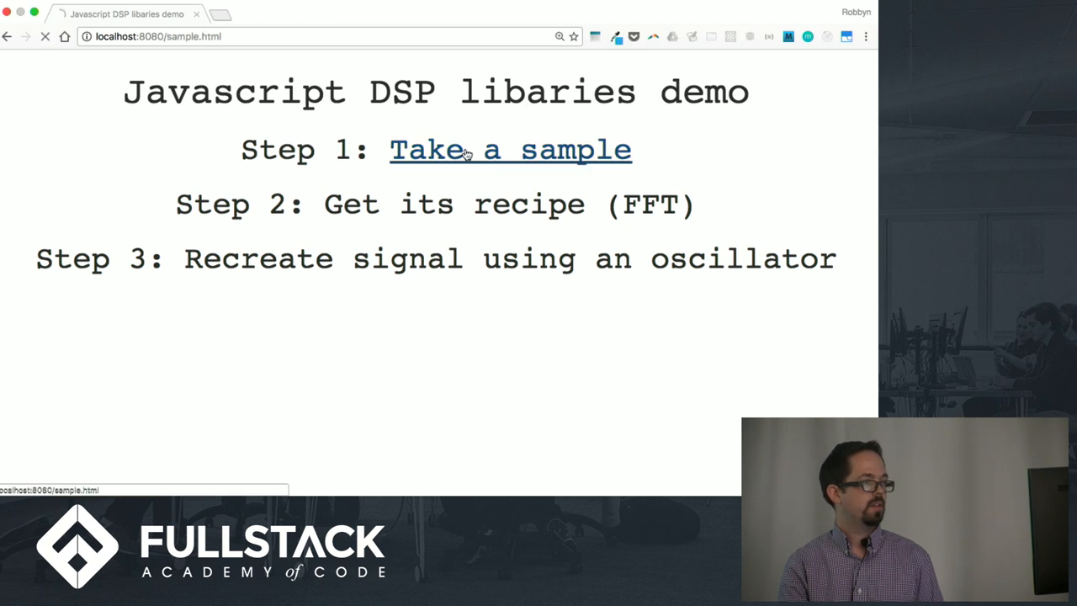
Start sampling a sound on the demo canvas, to be saved as mySound.wav
{"action": "left_click", "coordinate": [512, 150]}
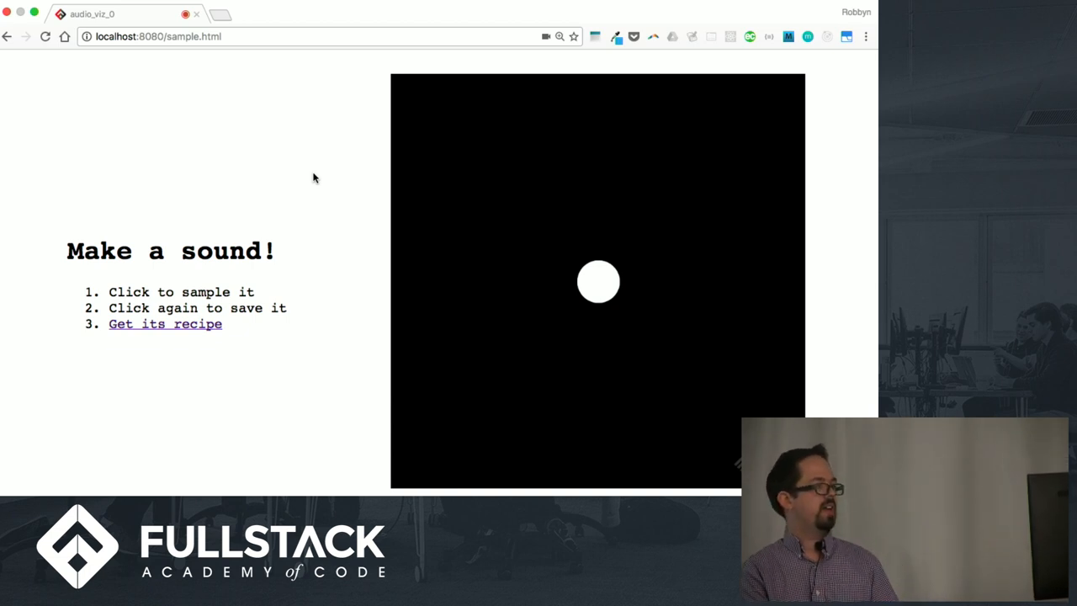
{"action": "left_click", "coordinate": [597, 281]}
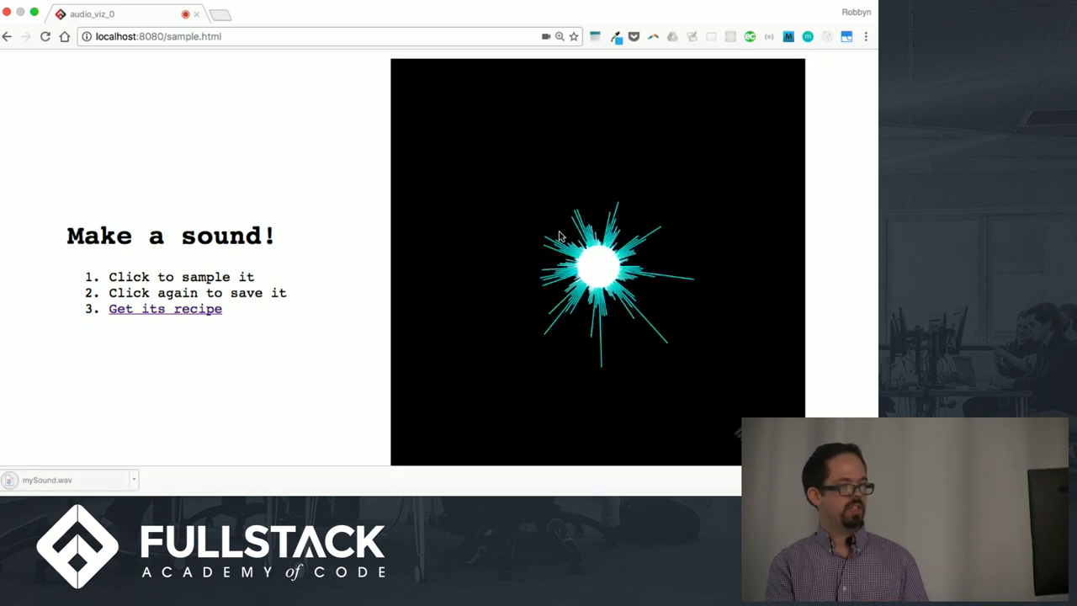
{"action": "mouse_move", "coordinate": [674, 232]}
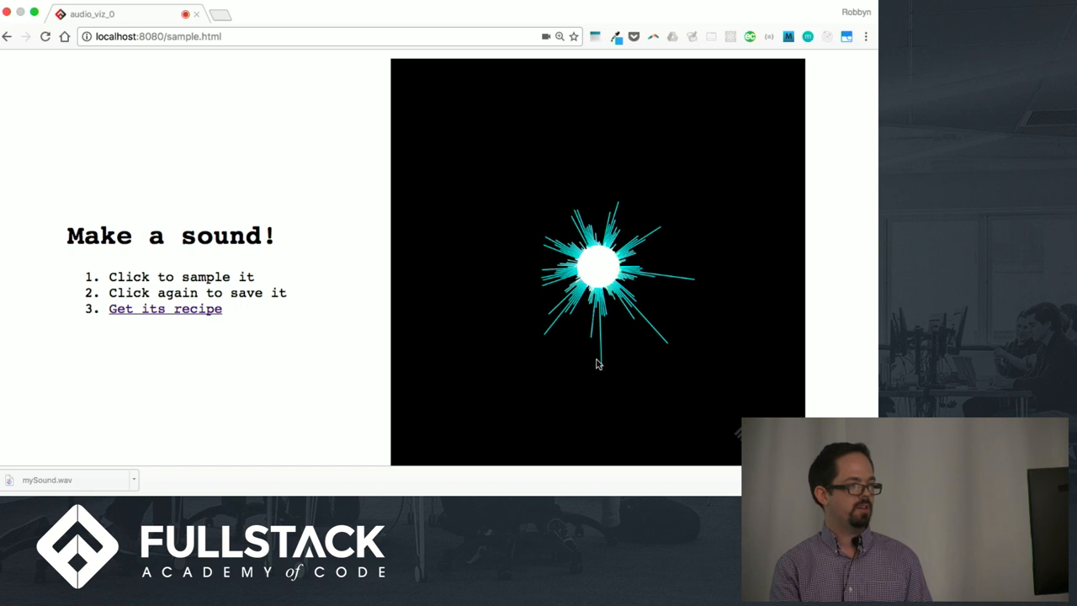
{"action": "mouse_move", "coordinate": [174, 316]}
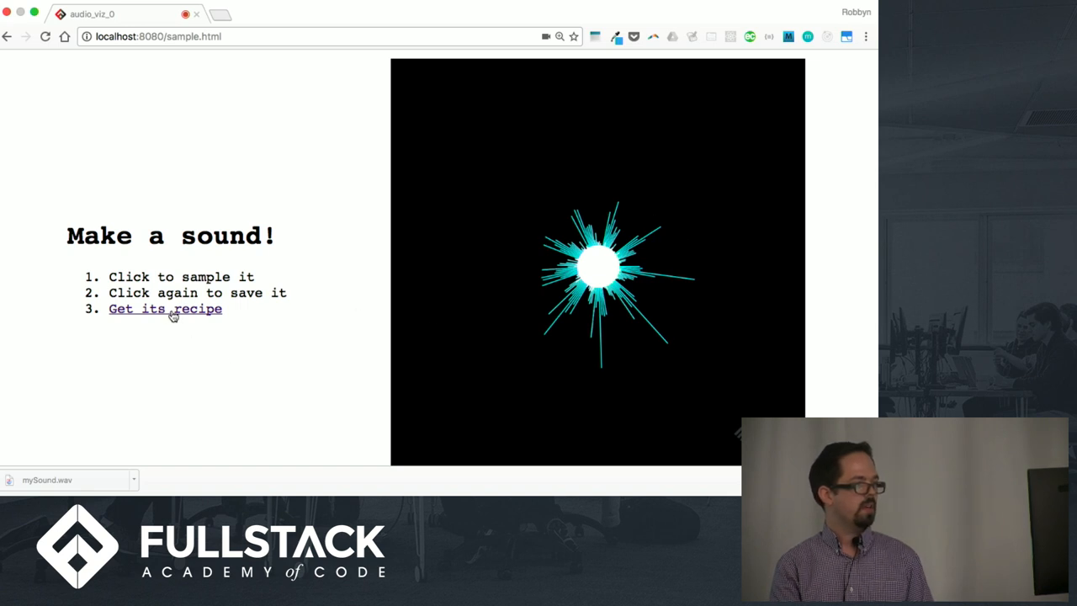
Show the saved sample's FFT recipe at fft-size 2048 with its Real and Imag coefficient lists
{"action": "left_click", "coordinate": [165, 308]}
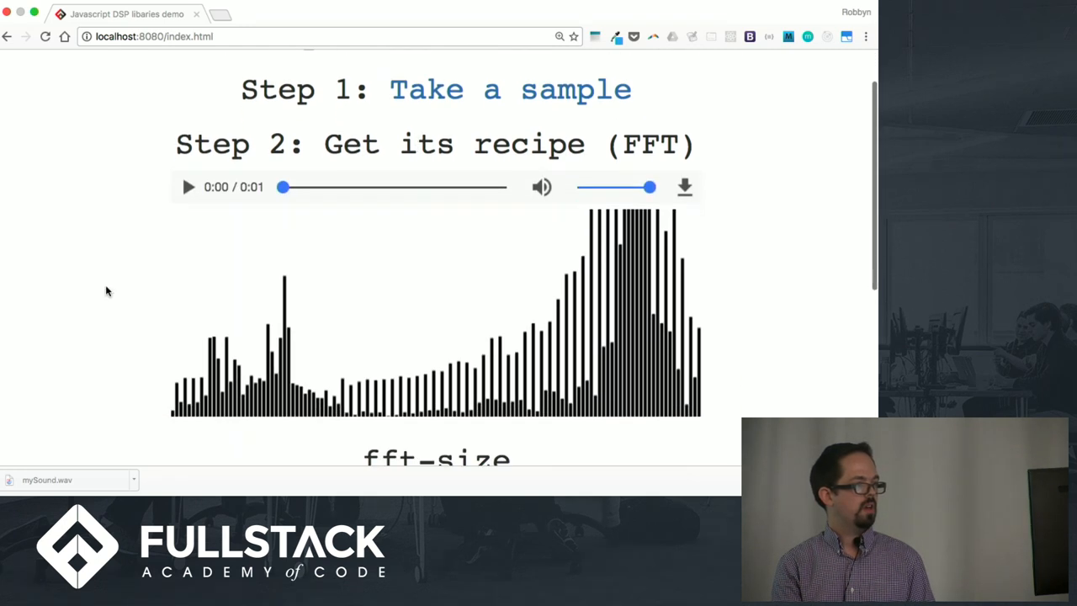
{"action": "scroll", "scroll_direction": "down", "scroll_amount": 3}
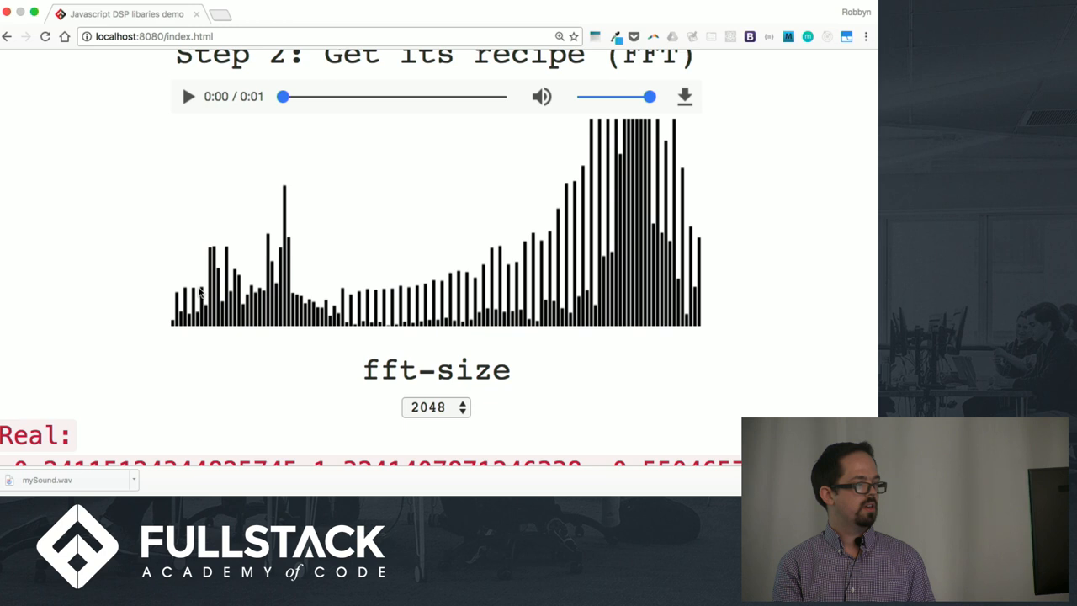
{"action": "mouse_move", "coordinate": [643, 267]}
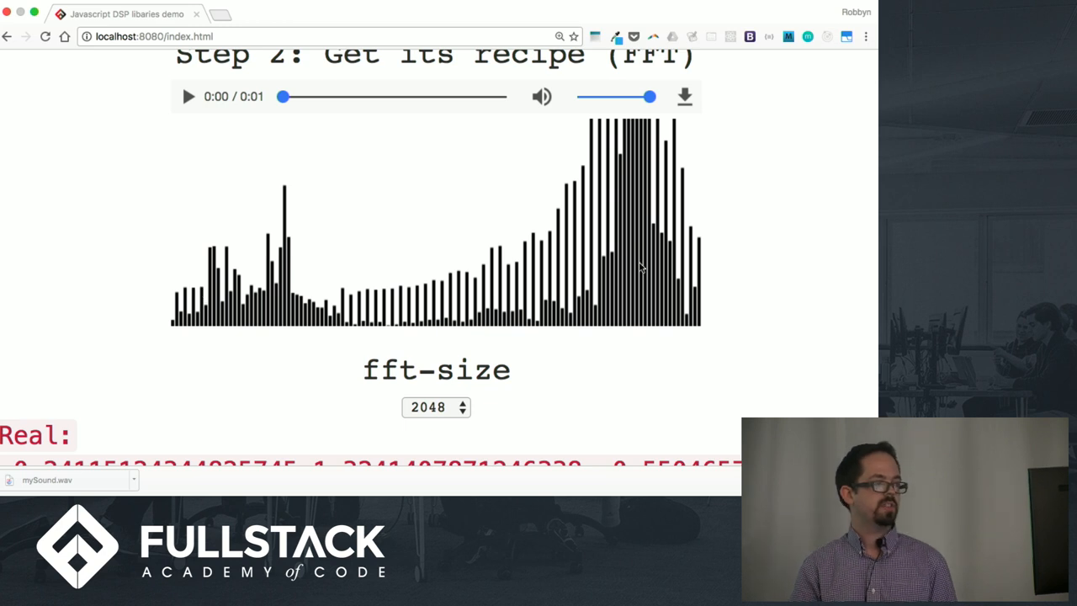
{"action": "mouse_move", "coordinate": [397, 236]}
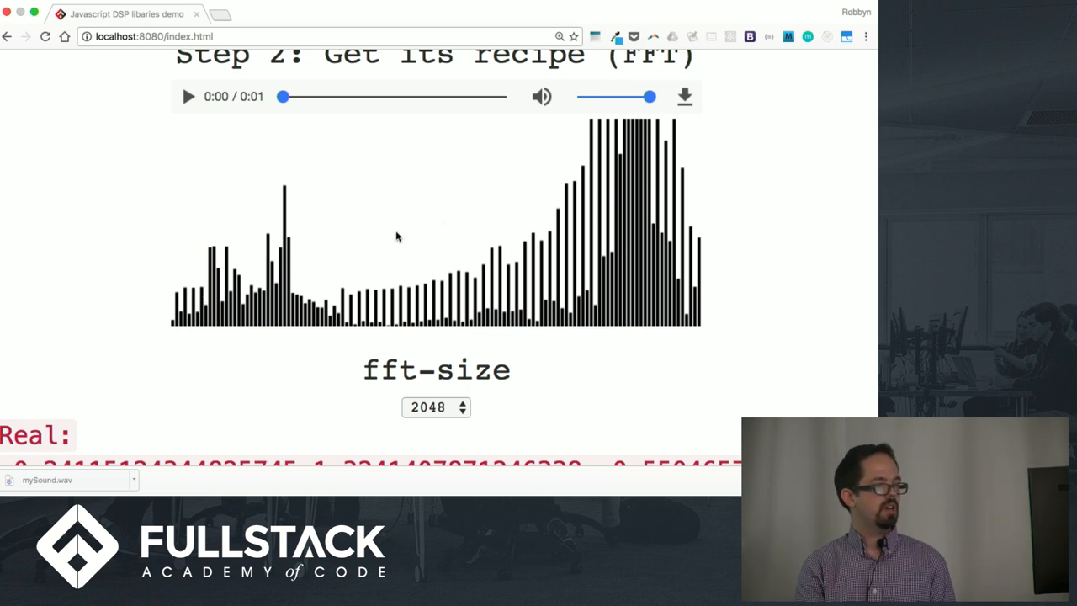
{"action": "mouse_move", "coordinate": [518, 259]}
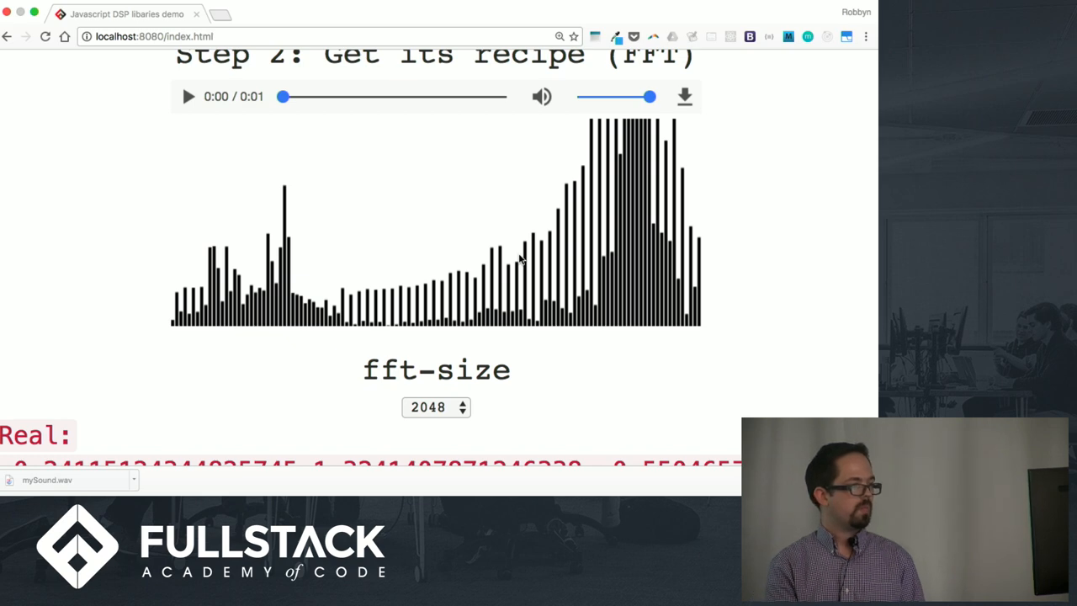
{"action": "scroll", "scroll_direction": "down", "scroll_amount": 3}
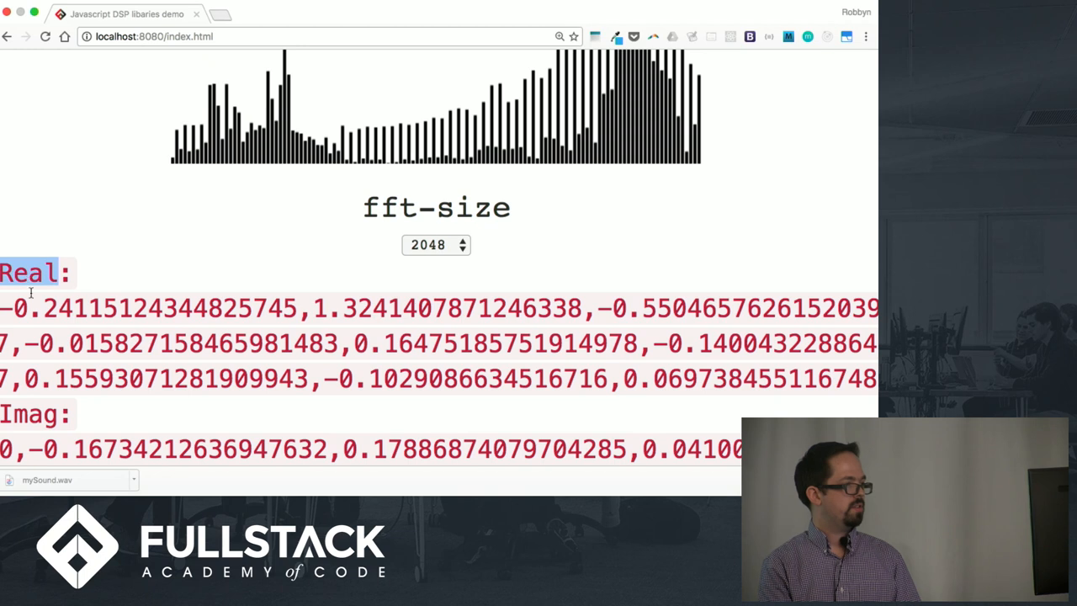
{"action": "scroll", "scroll_direction": "down", "scroll_amount": 3}
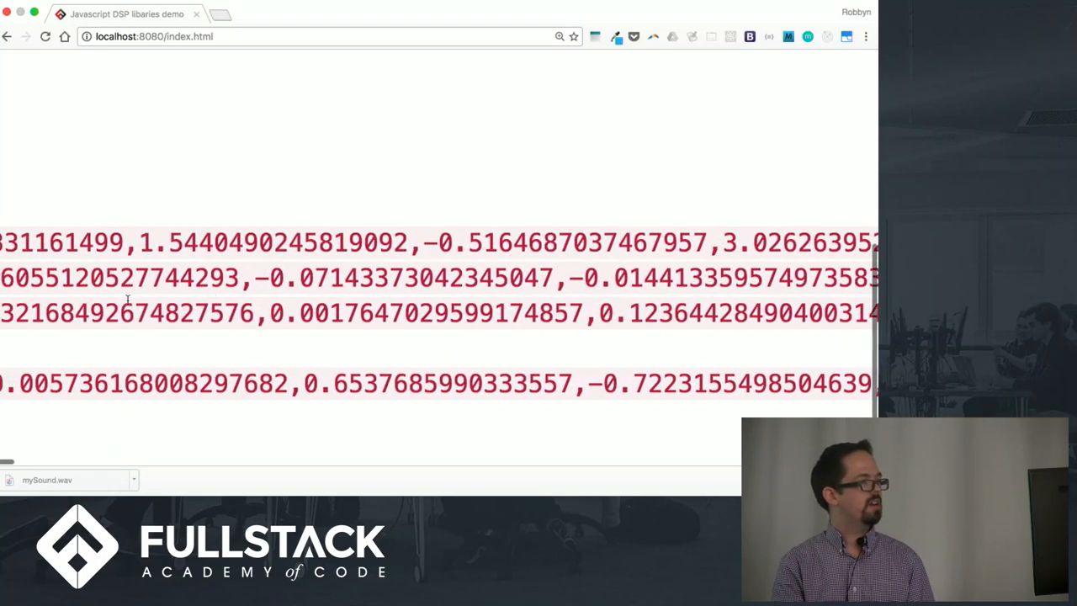
Scroll the demo page around Step 3, the oscillator that recreates the signal
{"action": "scroll", "scroll_direction": "up", "scroll_amount": 3}
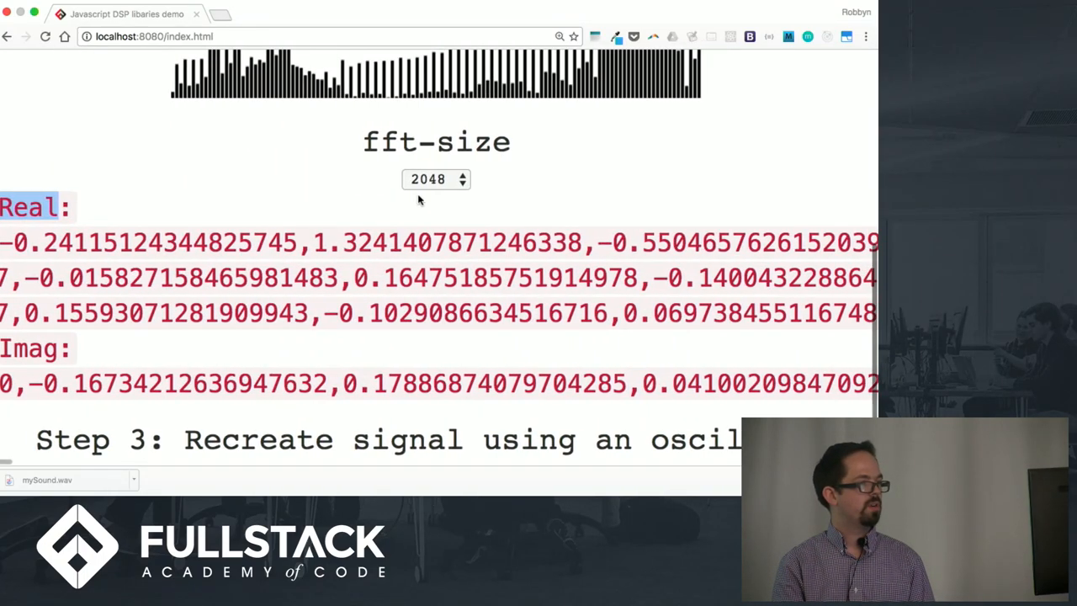
{"action": "mouse_move", "coordinate": [441, 192]}
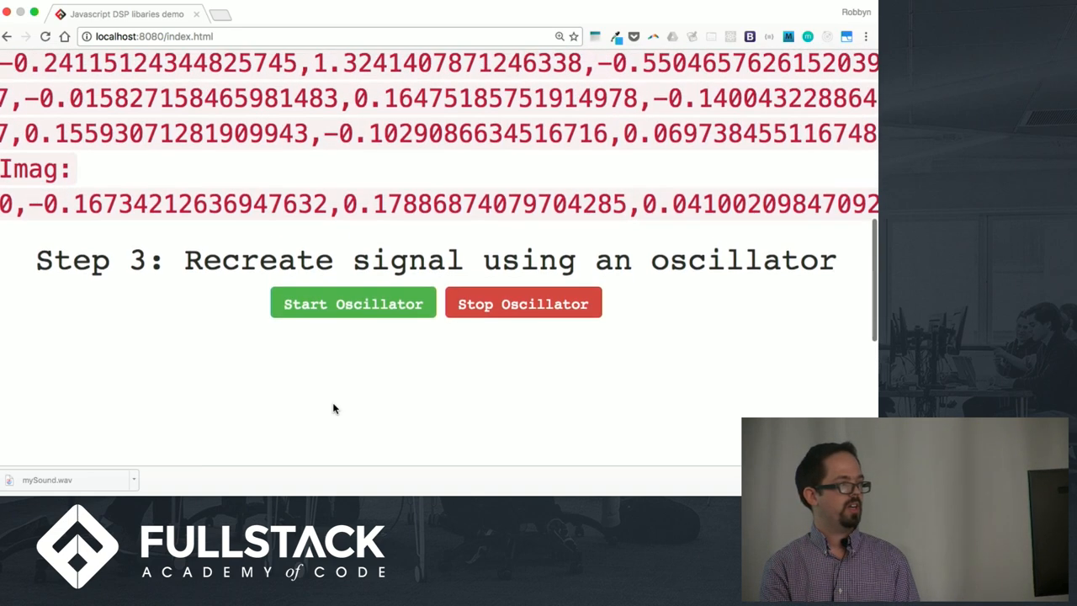
{"action": "scroll", "scroll_direction": "up", "scroll_amount": 3}
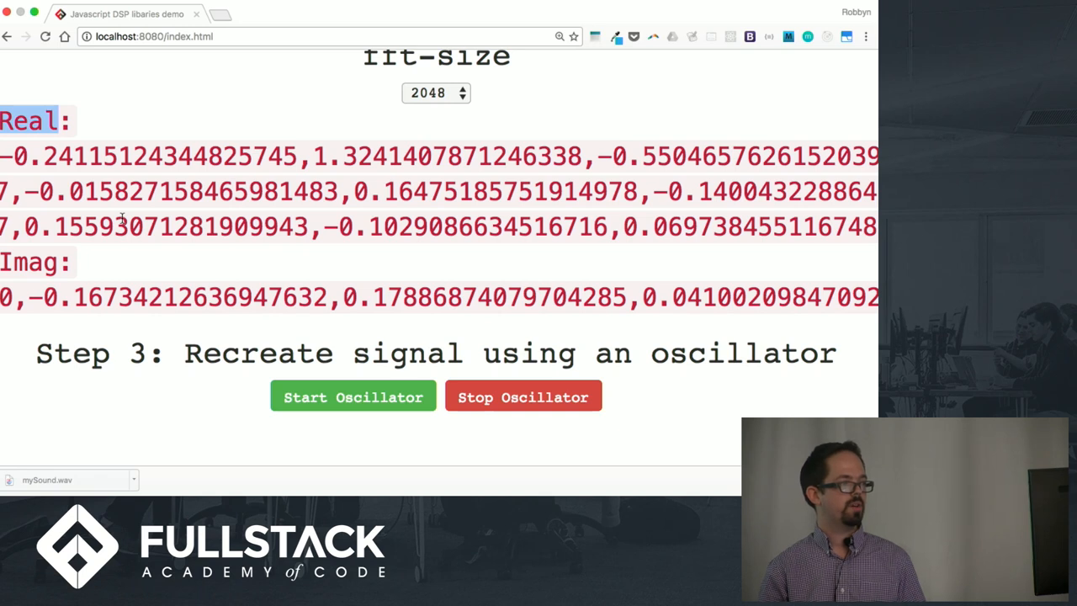
{"action": "mouse_move", "coordinate": [320, 365]}
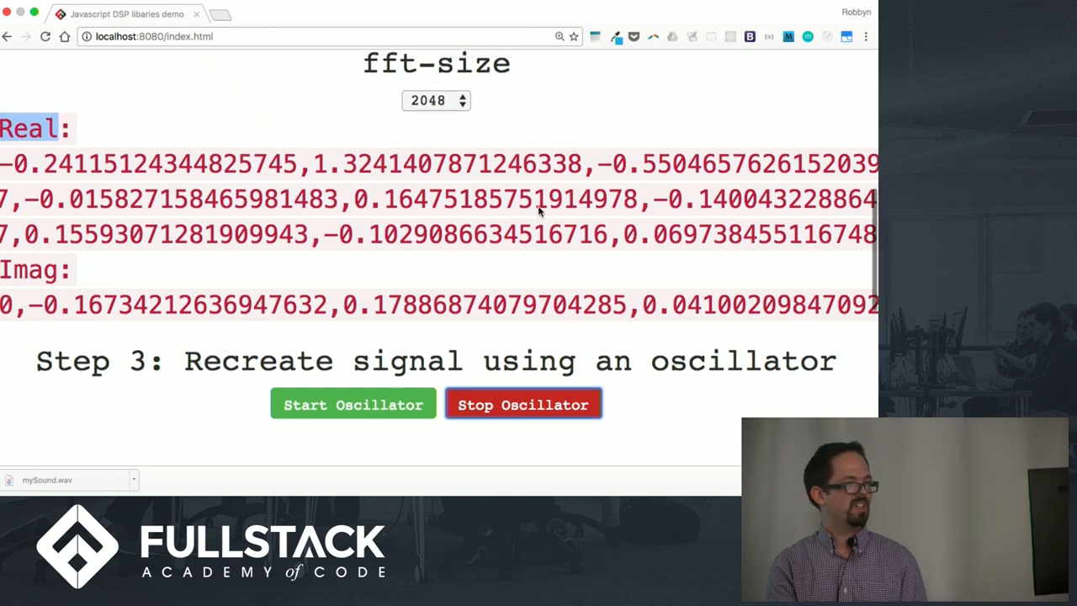
{"action": "scroll", "scroll_direction": "up", "scroll_amount": 3}
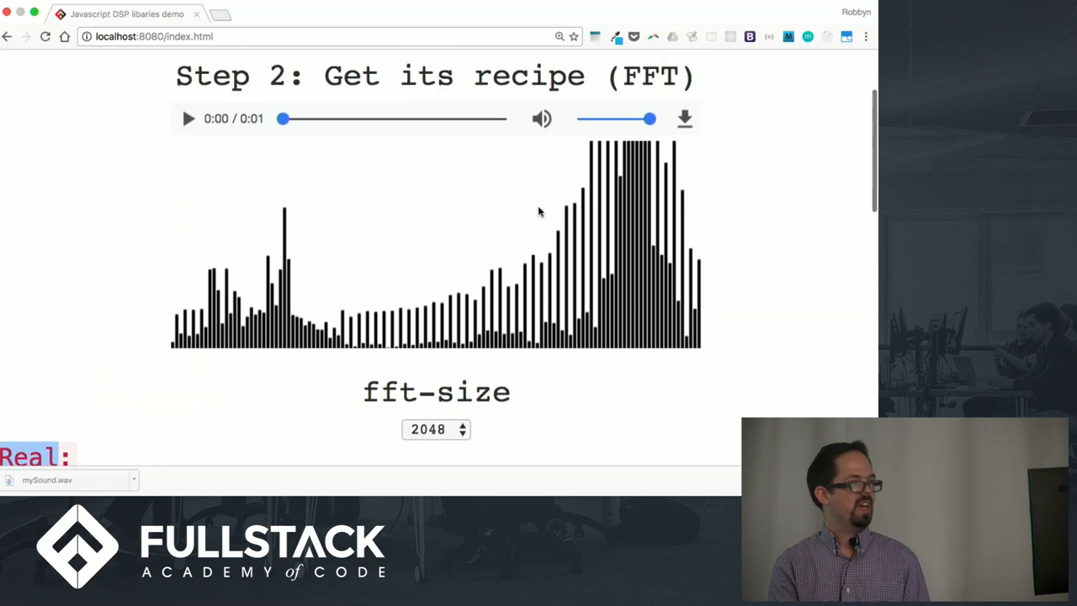
{"action": "scroll", "scroll_direction": "down", "scroll_amount": 3}
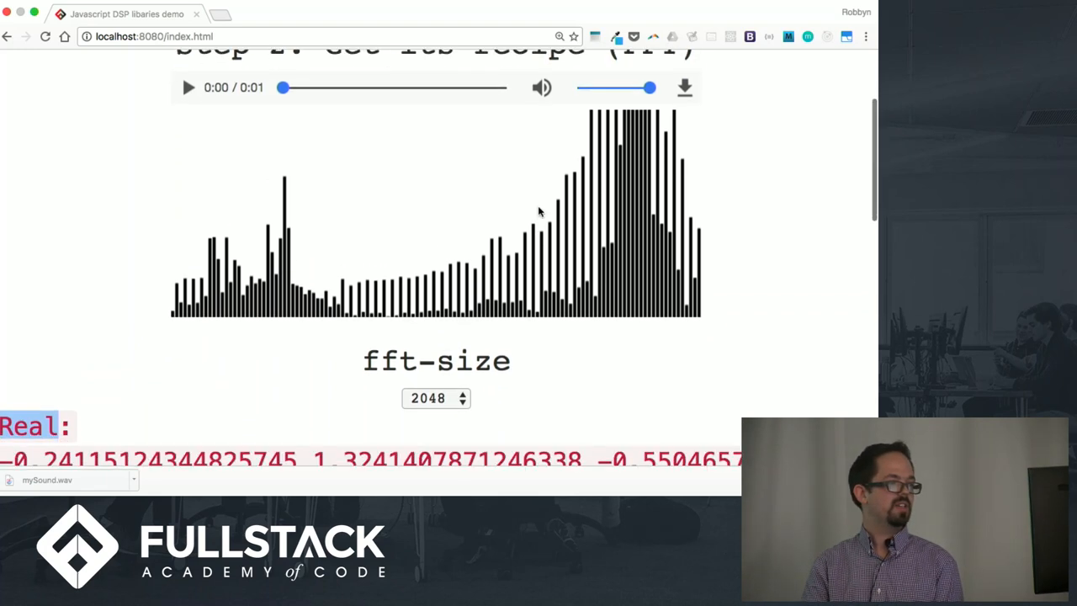
{"action": "scroll", "scroll_direction": "up", "scroll_amount": 3}
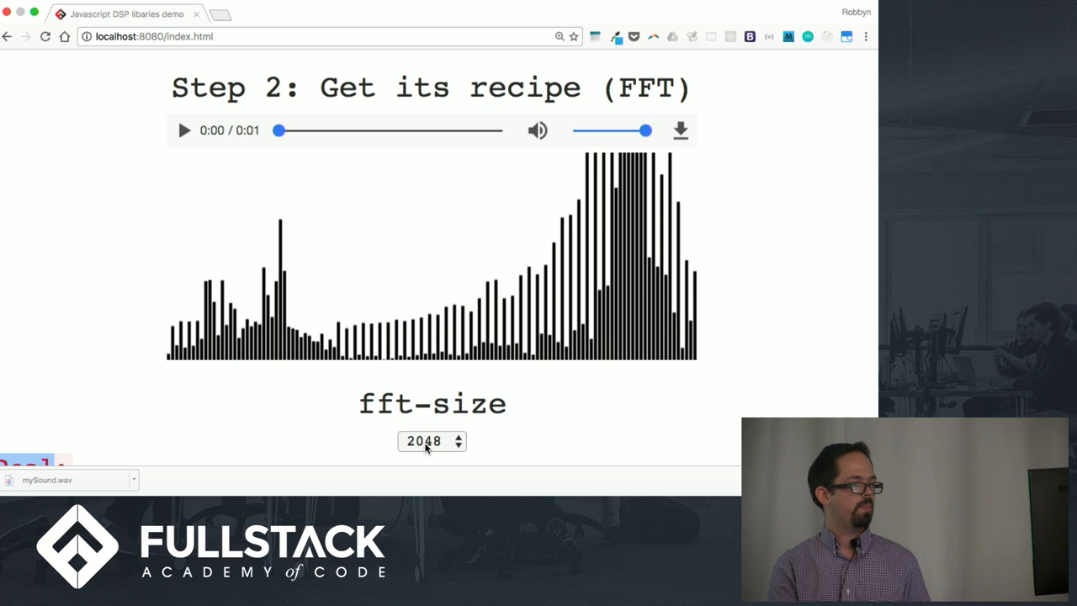
{"action": "mouse_move", "coordinate": [486, 286]}
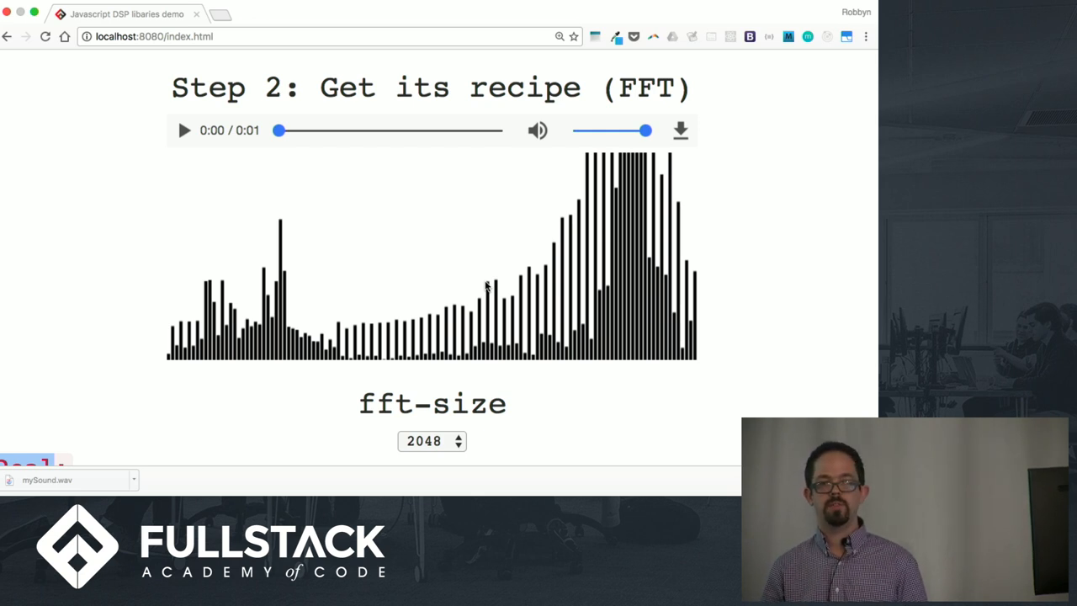
{"action": "scroll", "scroll_direction": "down", "scroll_amount": 3}
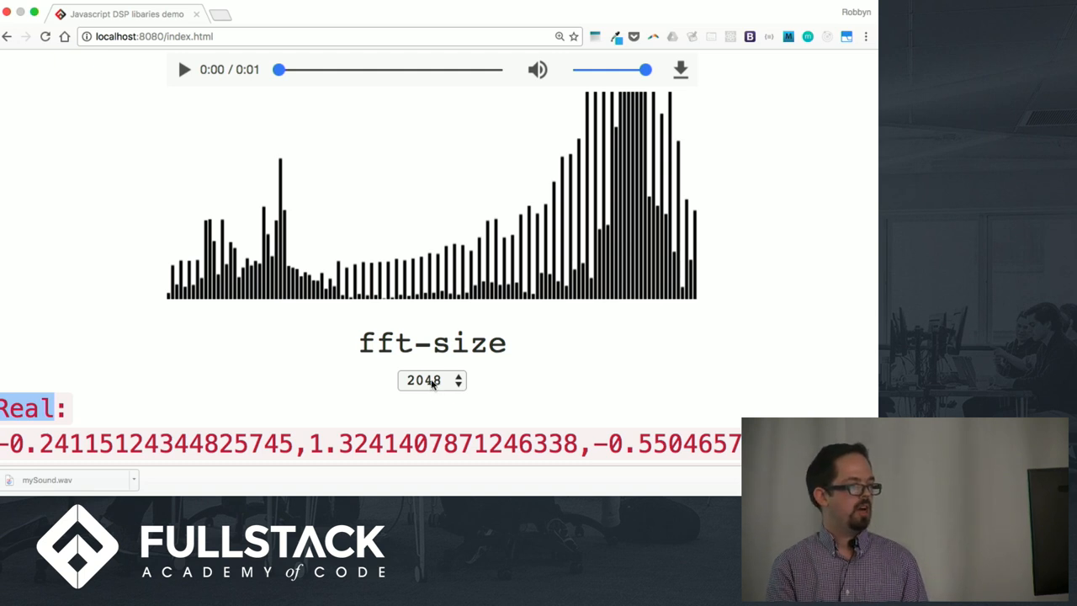
Try fft-size 4096, reload the demo, then set fft-size to 32768 for a finer spectrum
{"action": "left_click", "coordinate": [431, 380]}
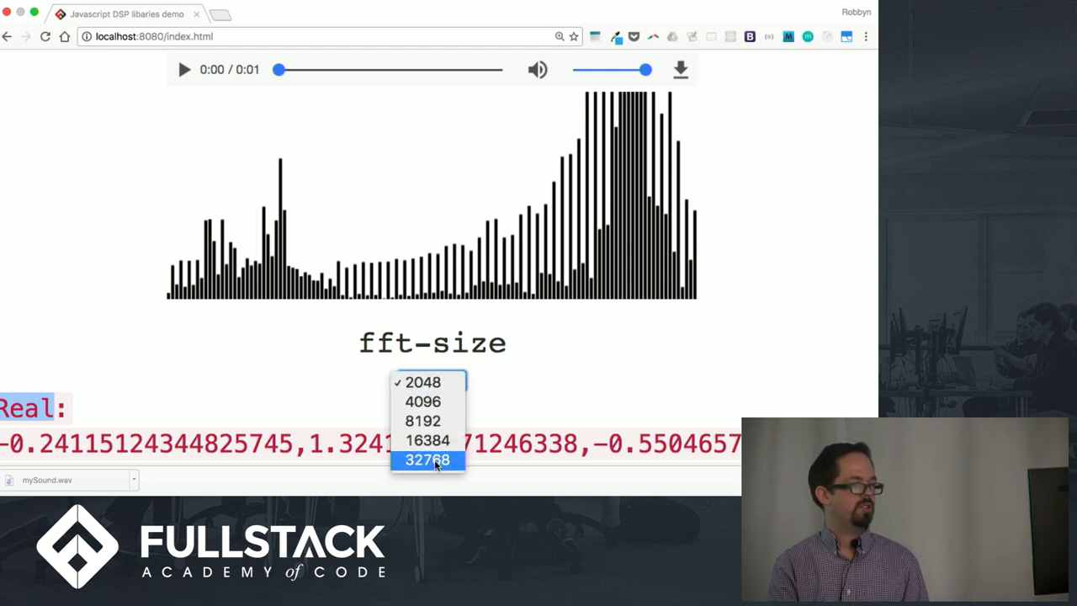
{"action": "mouse_move", "coordinate": [422, 401]}
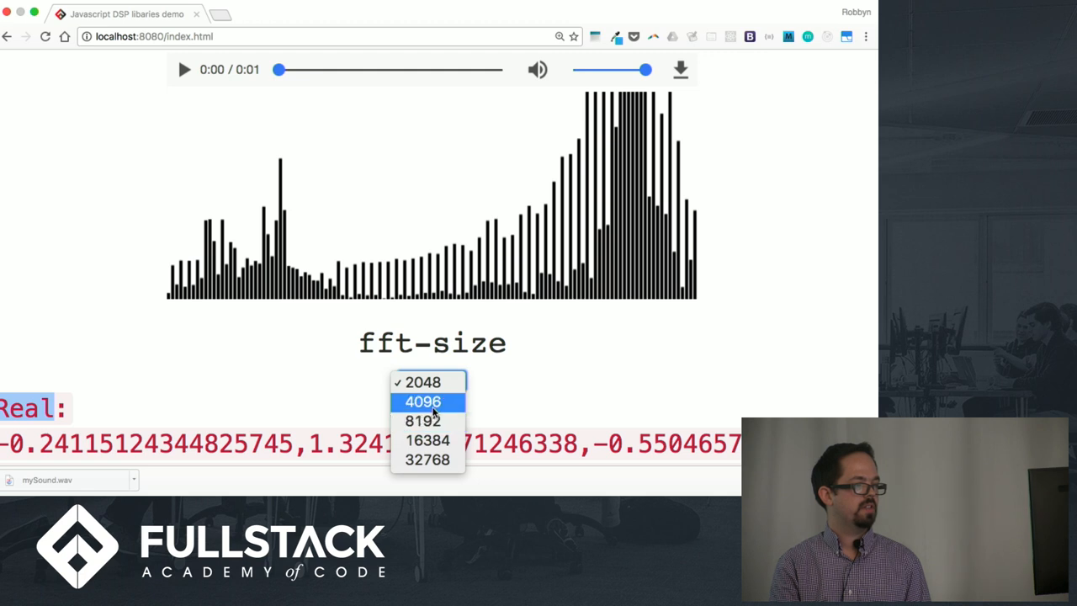
{"action": "left_click", "coordinate": [423, 400]}
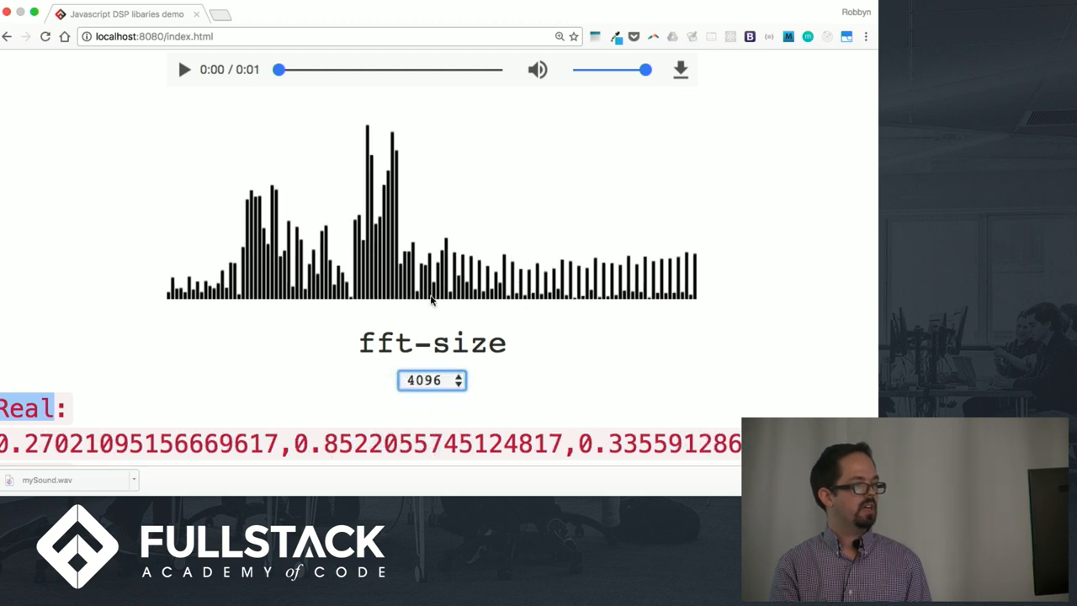
{"action": "left_click", "coordinate": [431, 380]}
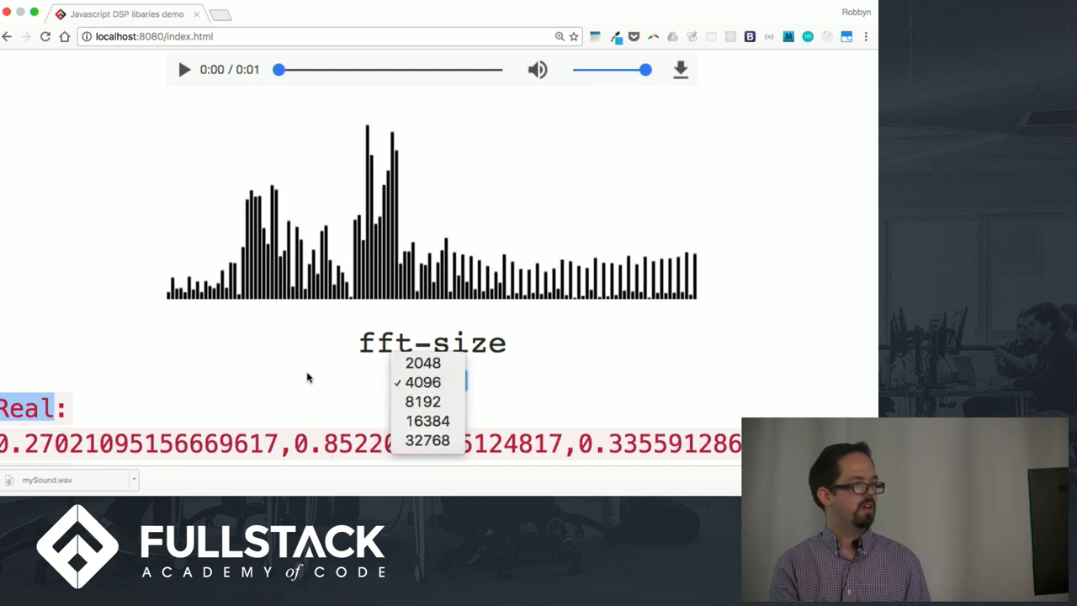
{"action": "left_click", "coordinate": [423, 382]}
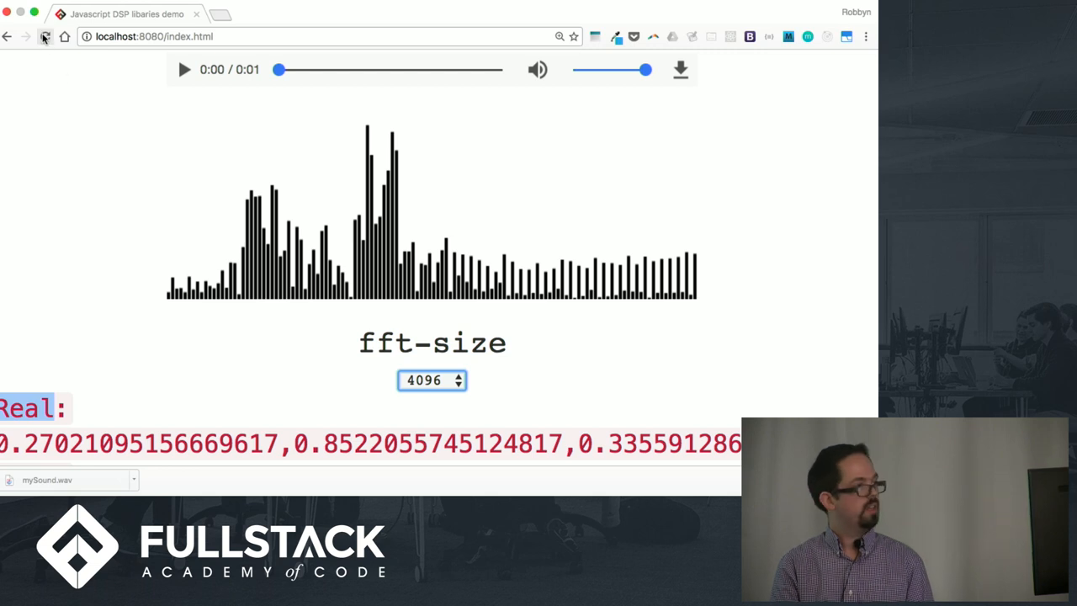
{"action": "scroll", "scroll_direction": "up", "scroll_amount": 3}
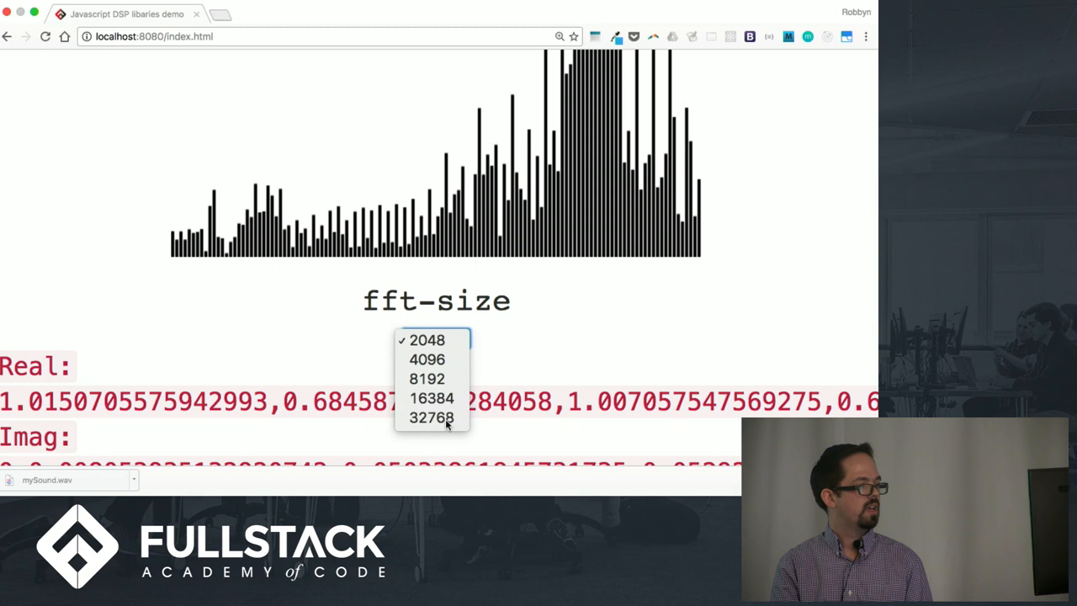
{"action": "left_click", "coordinate": [431, 418]}
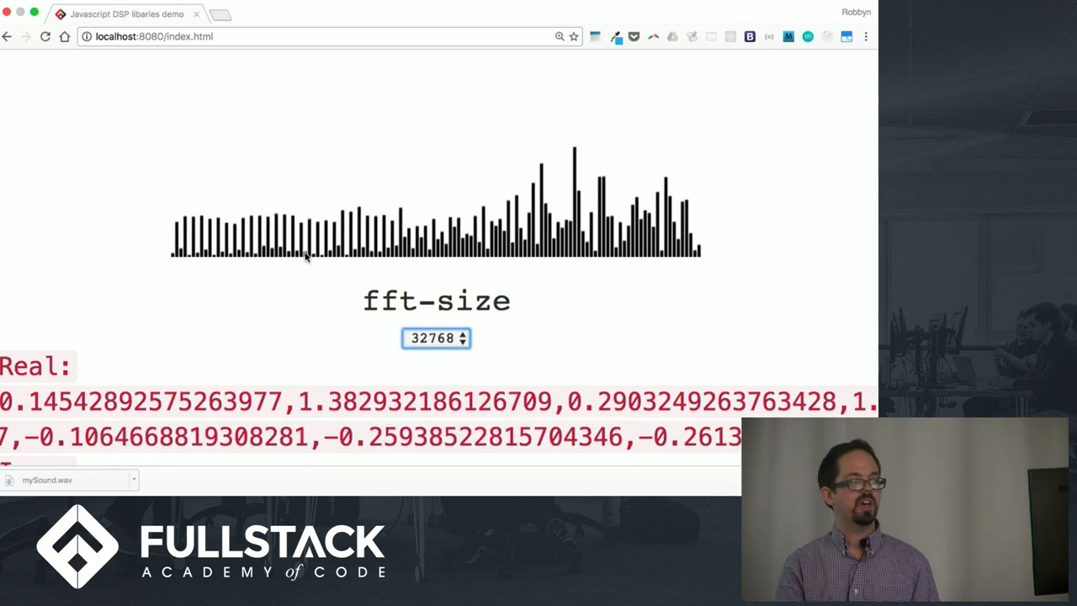
{"action": "mouse_move", "coordinate": [462, 229]}
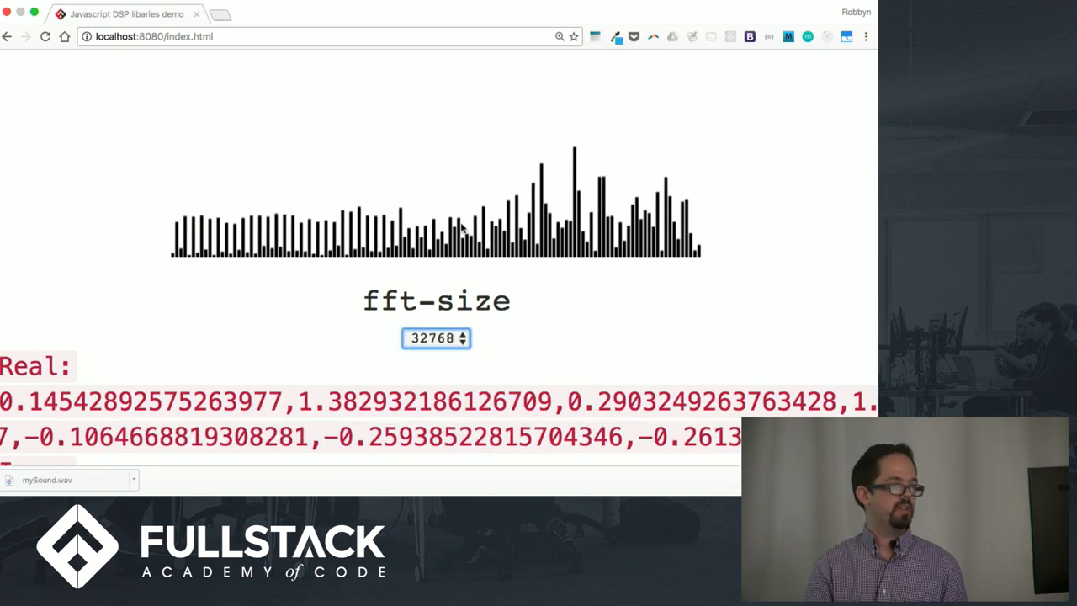
{"action": "scroll", "scroll_direction": "down", "scroll_amount": 3}
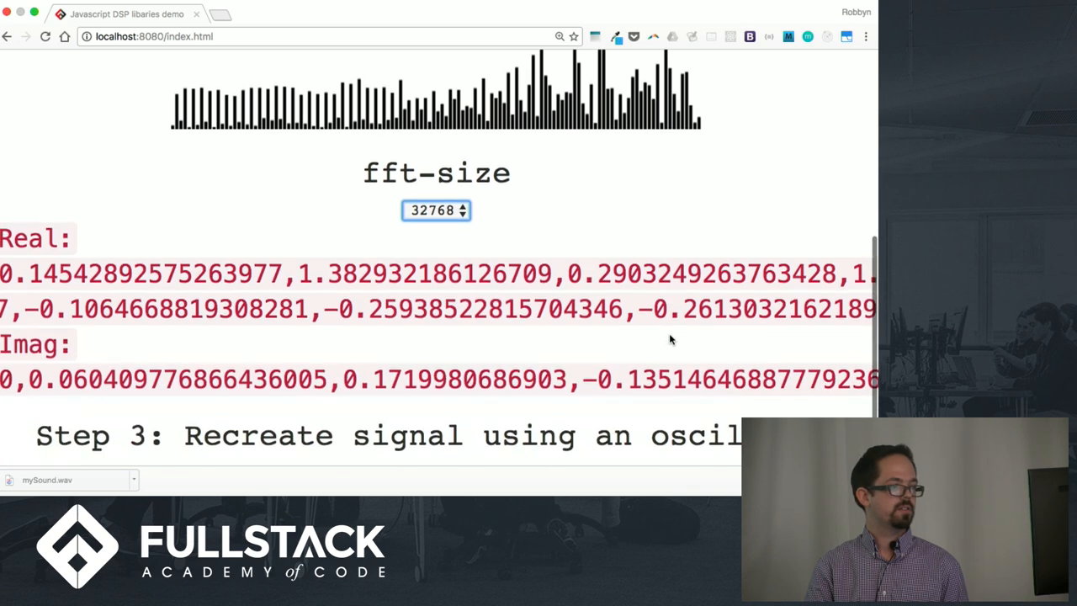
{"action": "scroll", "scroll_direction": "down", "scroll_amount": 3}
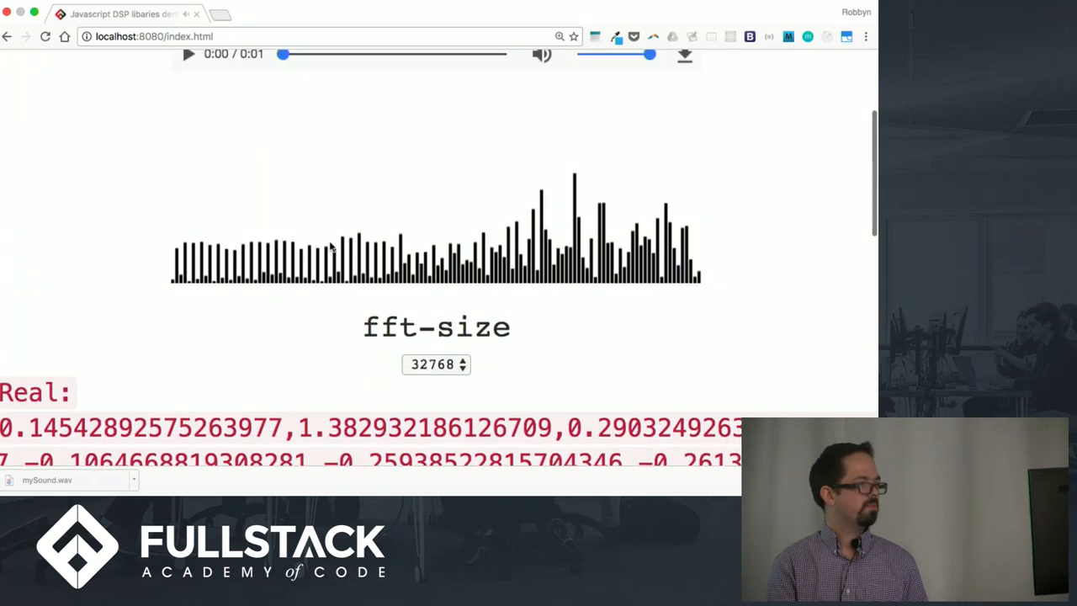
{"action": "mouse_move", "coordinate": [509, 209]}
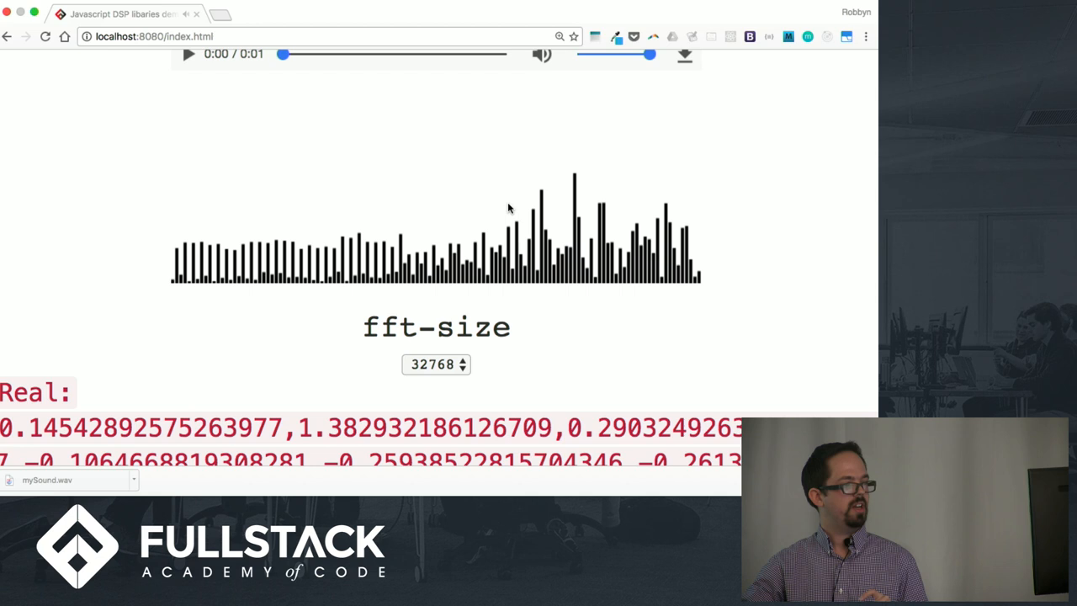
{"action": "mouse_move", "coordinate": [513, 383]}
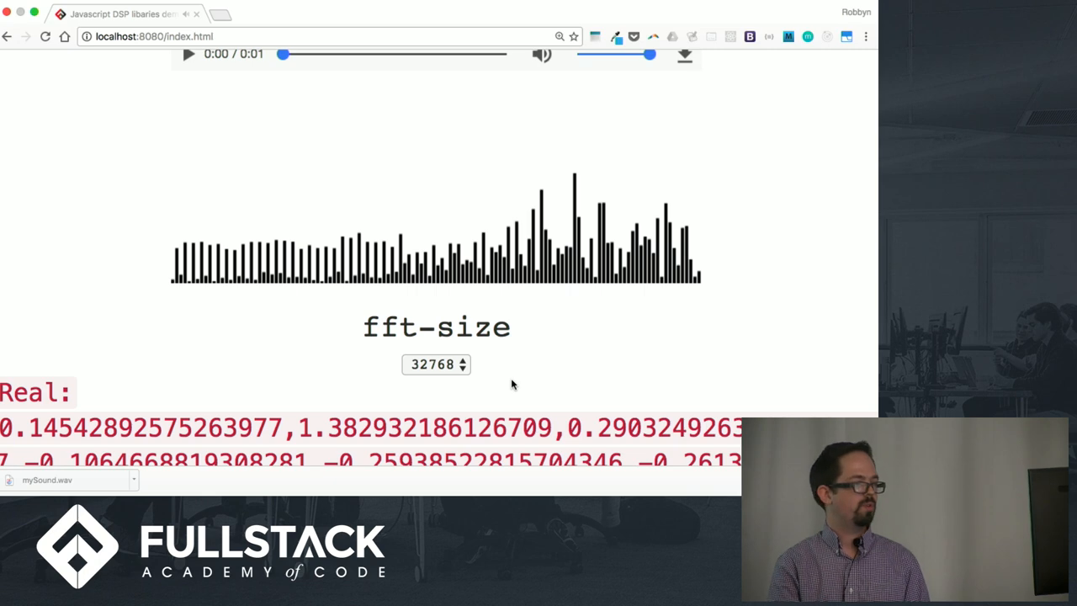
{"action": "scroll", "scroll_direction": "down", "scroll_amount": 3}
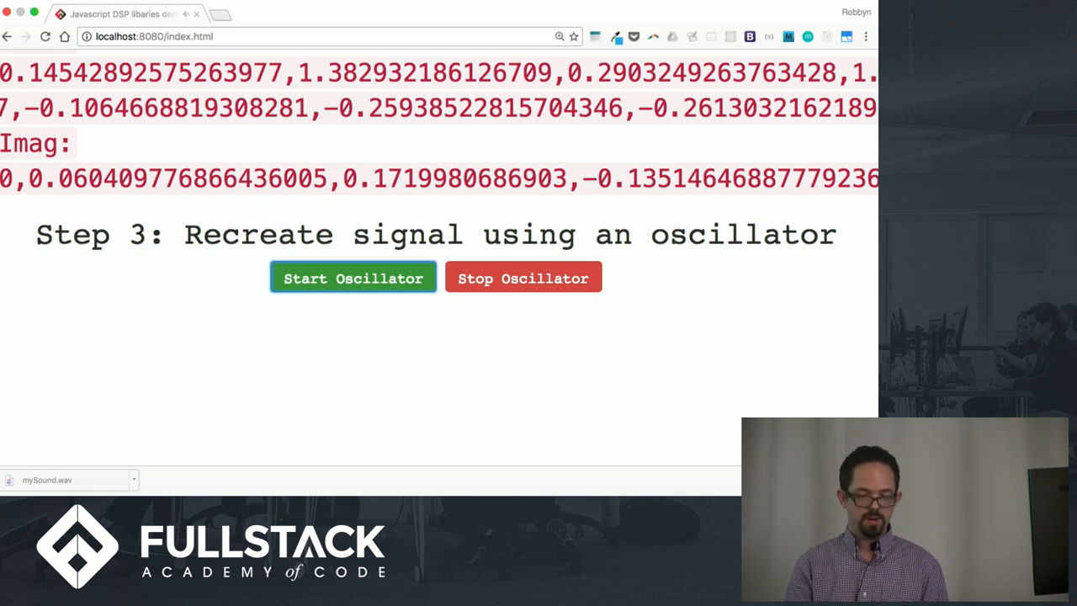
{"action": "mouse_move", "coordinate": [335, 158]}
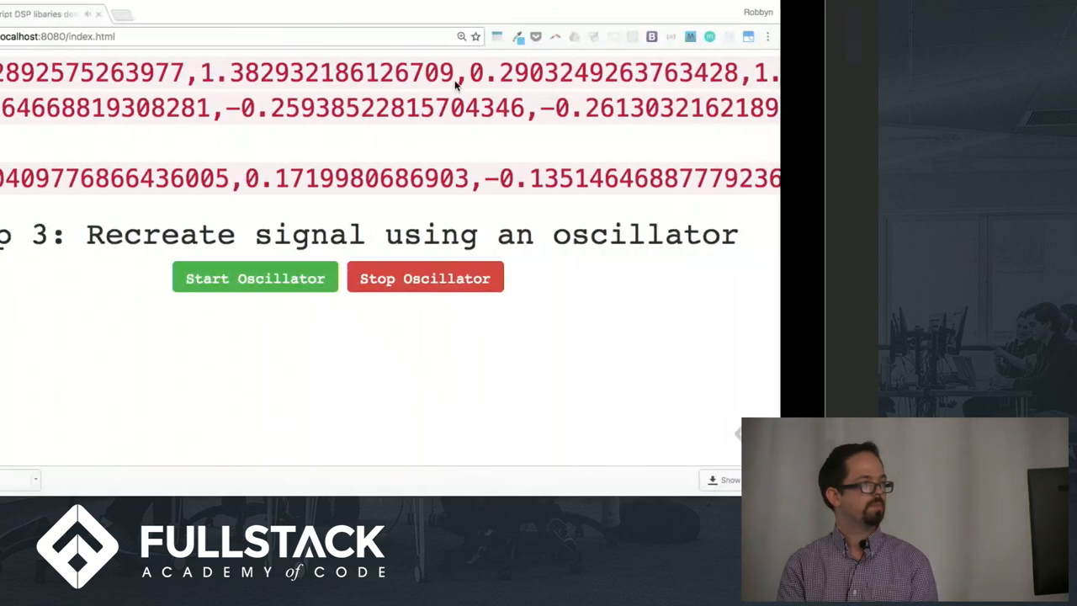
Reload the demo page while Step 3's oscillator controls remain visible
{"action": "left_click", "coordinate": [46, 37]}
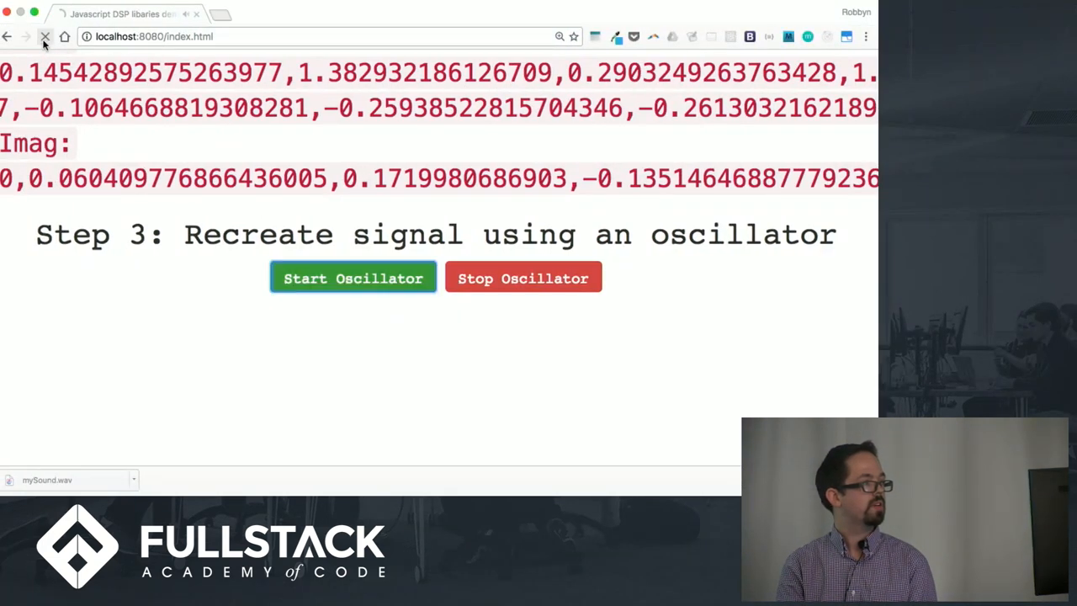